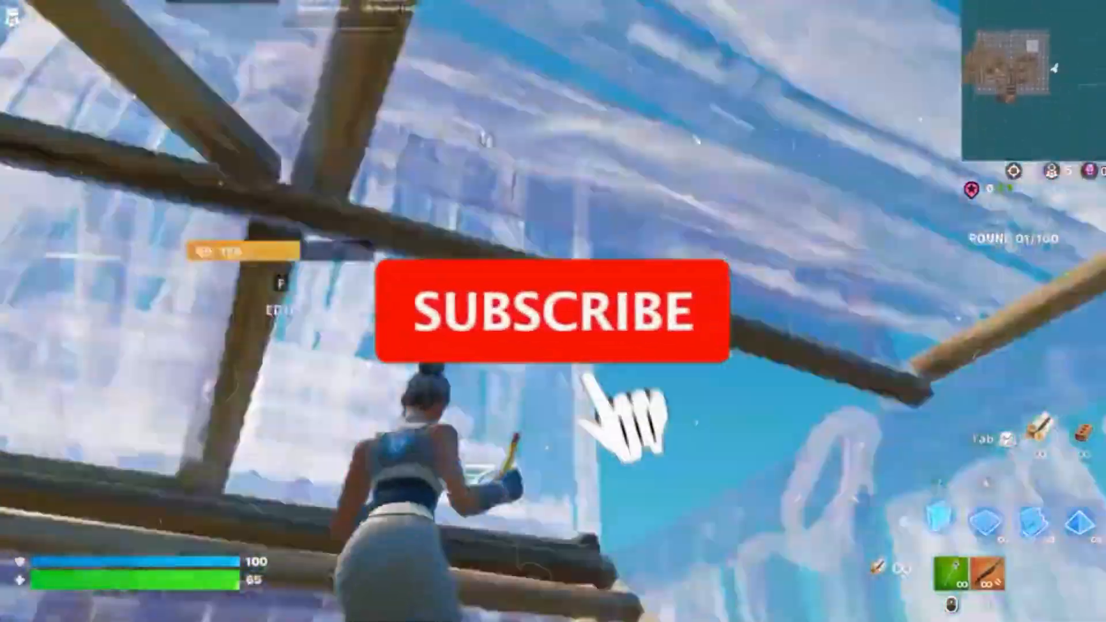
Switch Fortnite's Rendering Mode to Performance – Lower Graphical Fidelity.
{"action": "left_click", "coordinate": [554, 311]}
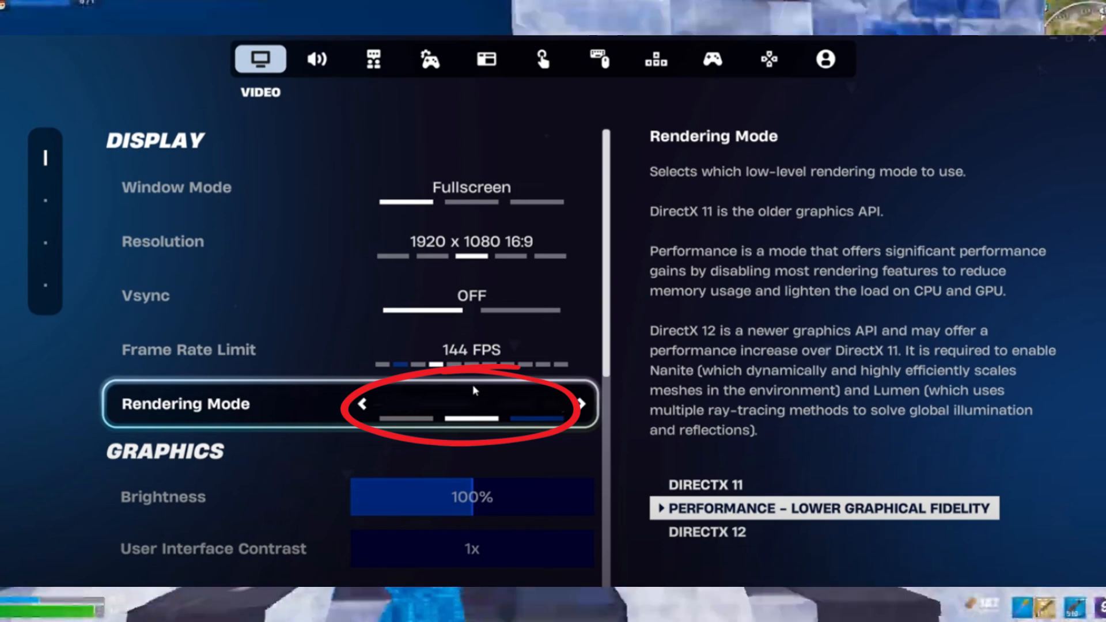
Set Performance Mode graphics to Near view distance, Low textures and Low meshes.
{"action": "scroll", "scroll_direction": "down", "scroll_amount": 3}
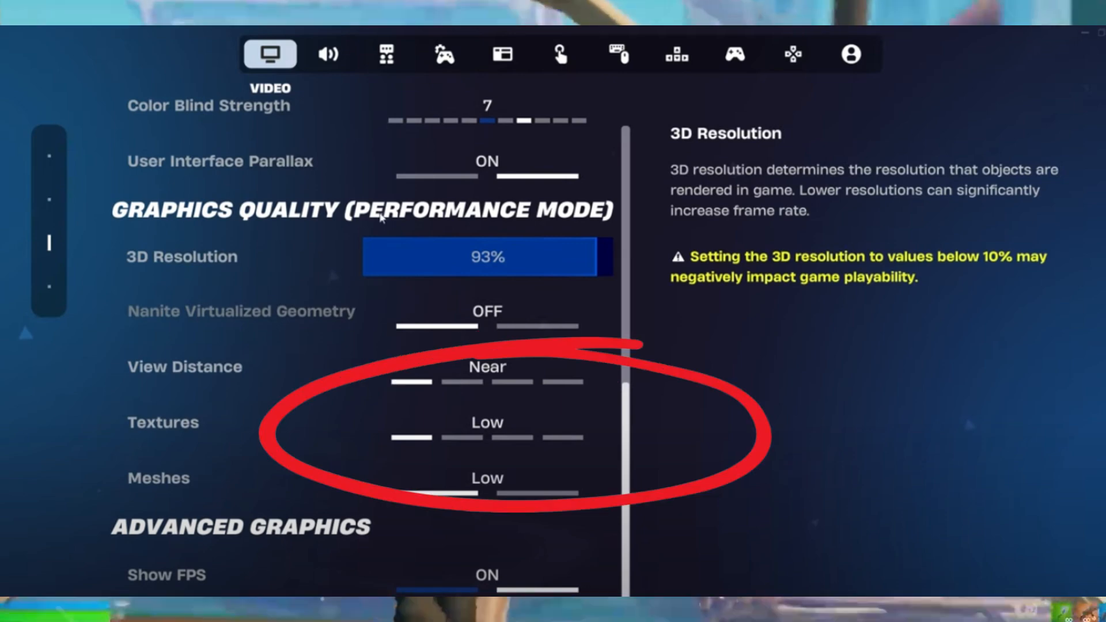
{"action": "left_click", "coordinate": [487, 422]}
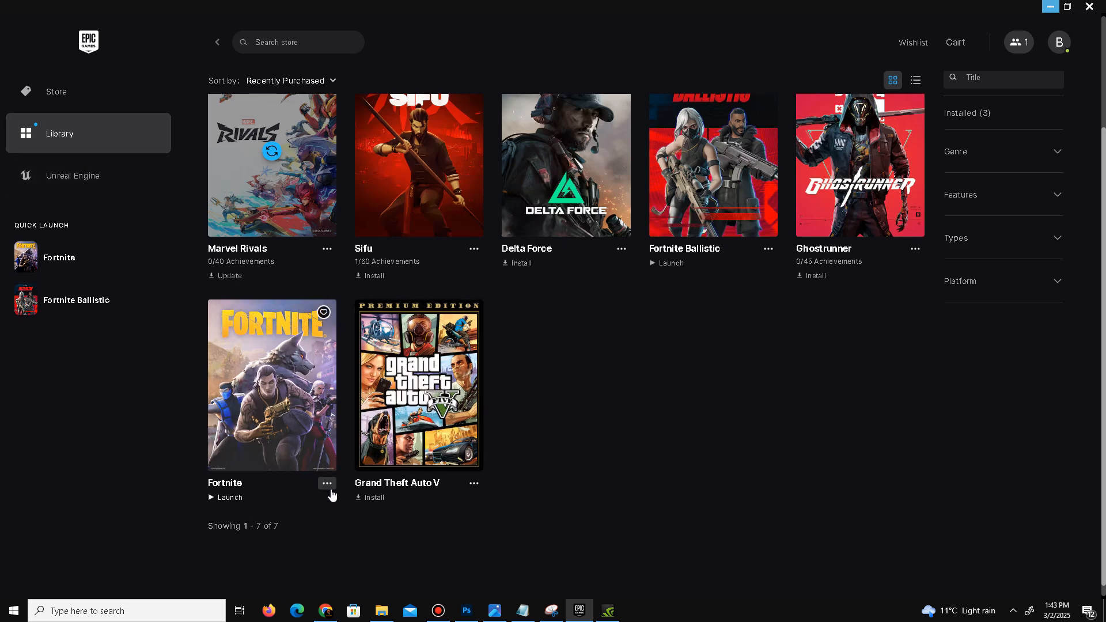
{"action": "left_click", "coordinate": [327, 483]}
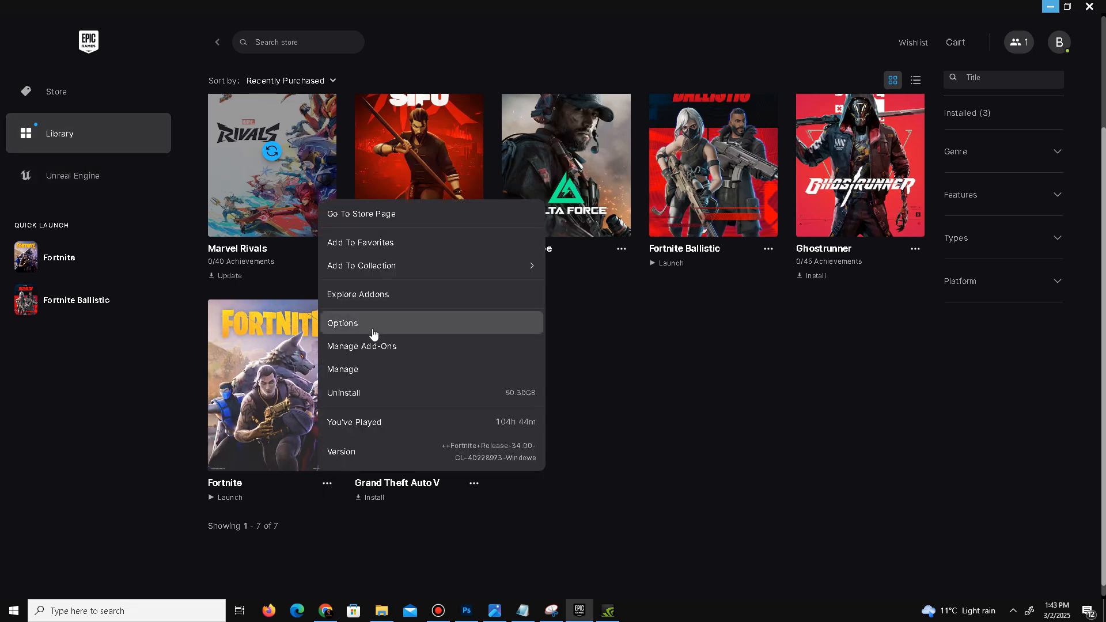
{"action": "left_click", "coordinate": [342, 324]}
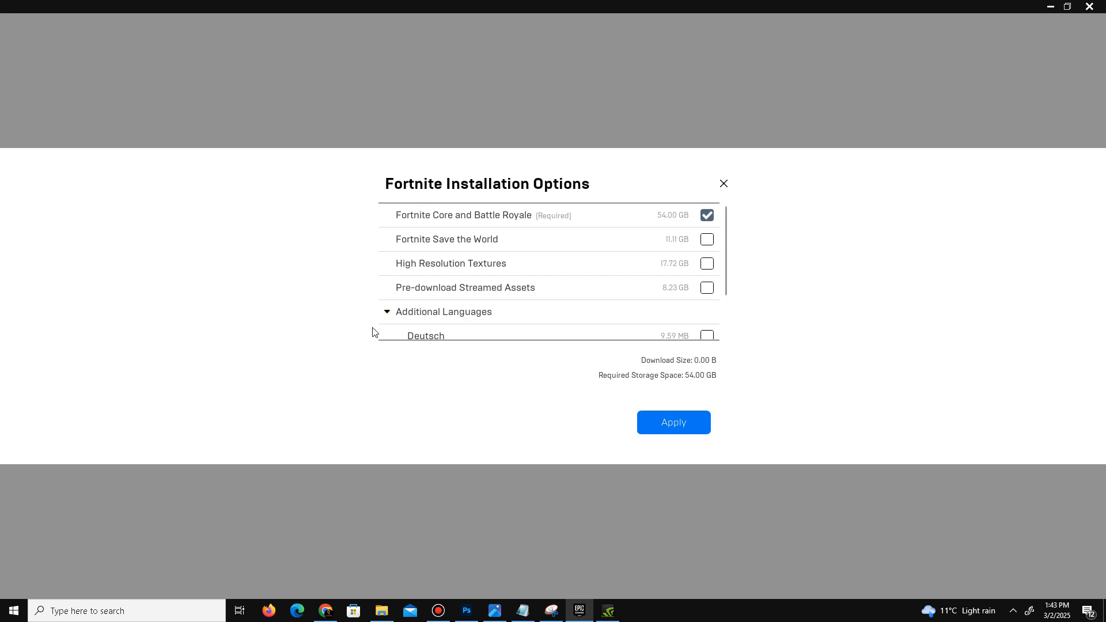
{"action": "mouse_move", "coordinate": [414, 317]}
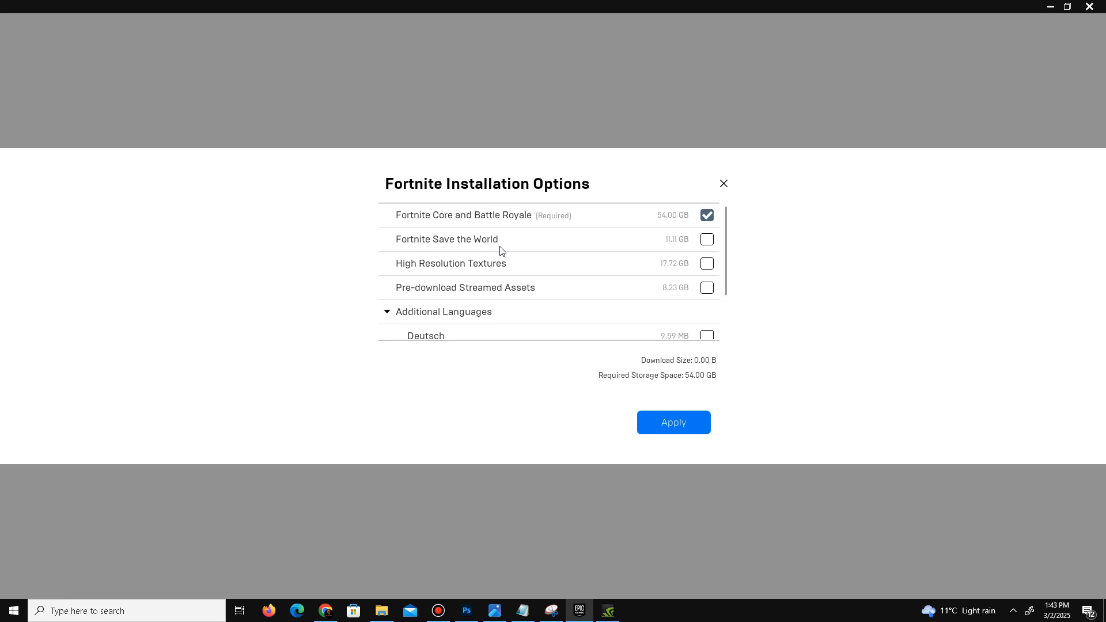
{"action": "mouse_move", "coordinate": [704, 274]}
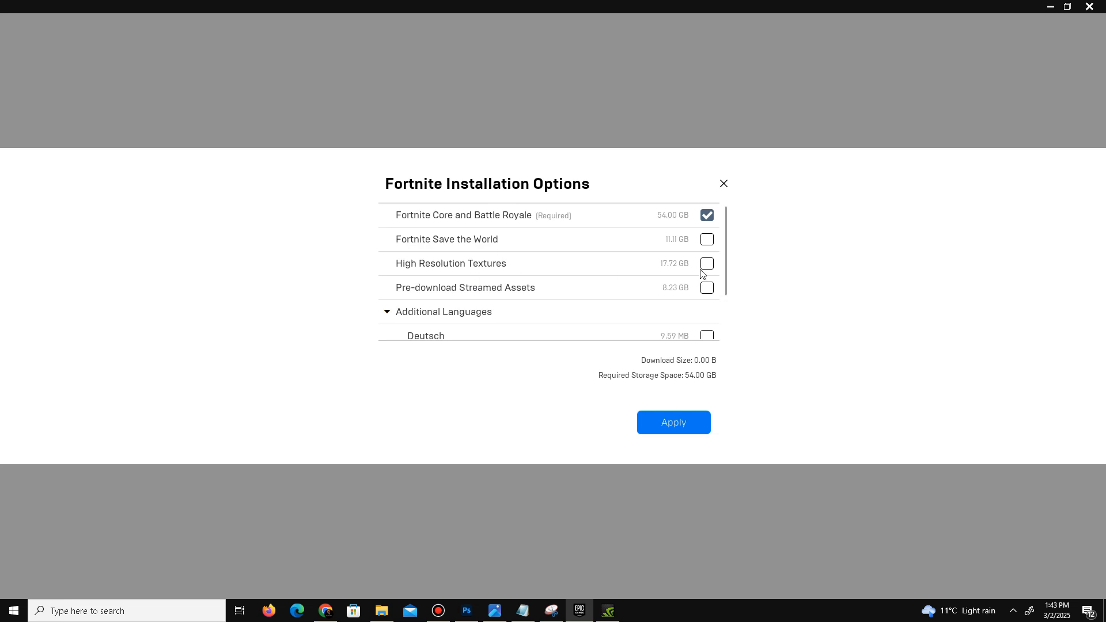
{"action": "mouse_move", "coordinate": [703, 276]}
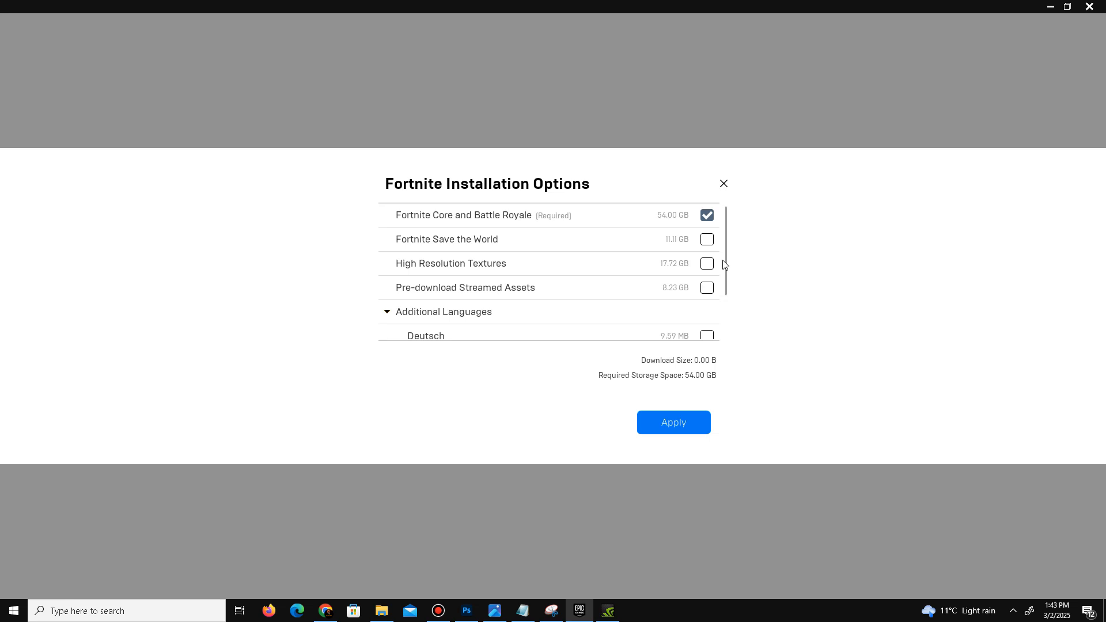
{"action": "mouse_move", "coordinate": [706, 271]}
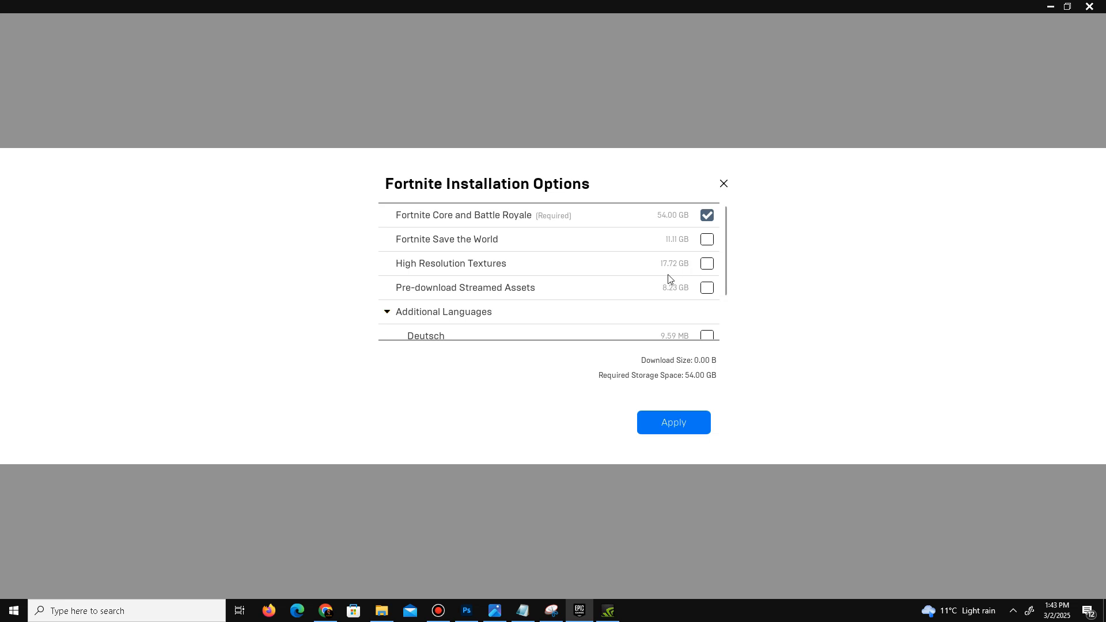
{"action": "mouse_move", "coordinate": [650, 273]}
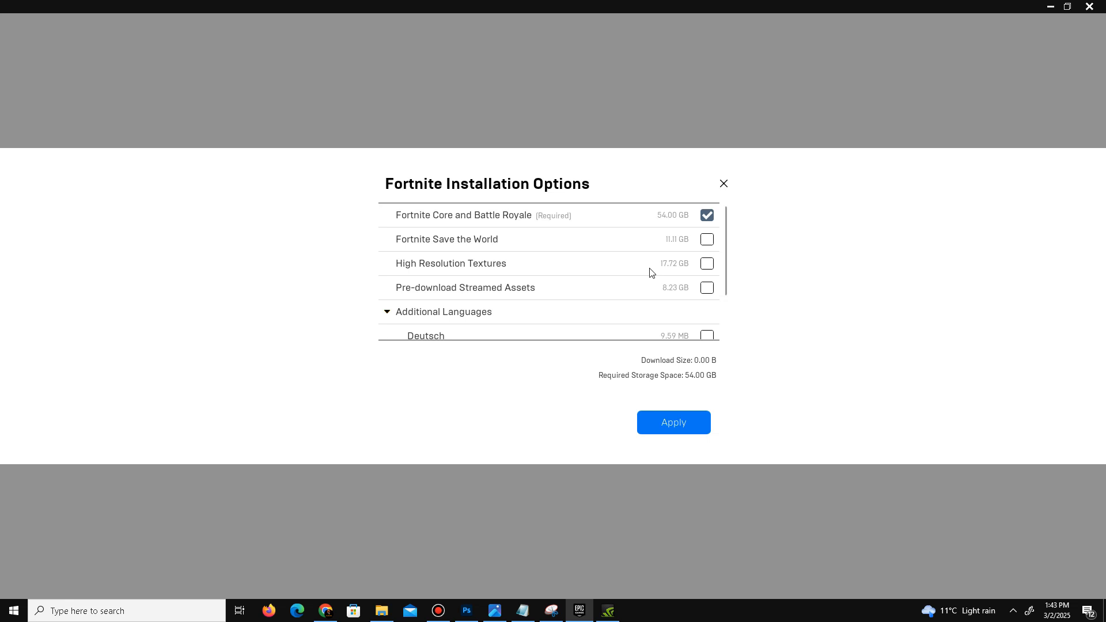
{"action": "mouse_move", "coordinate": [665, 271]}
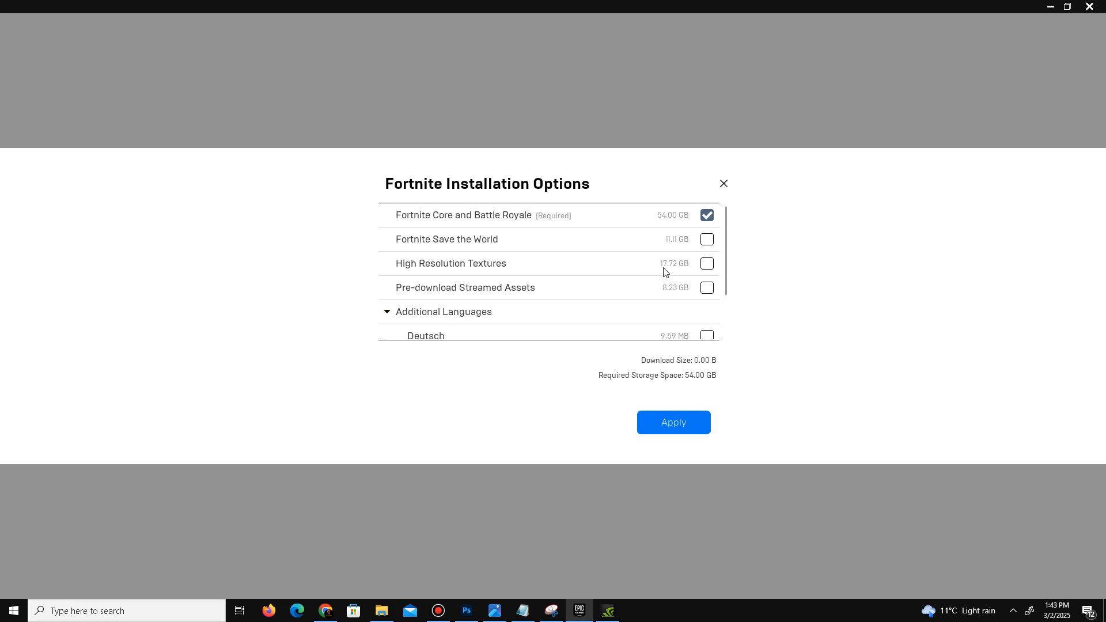
{"action": "mouse_move", "coordinate": [661, 302]}
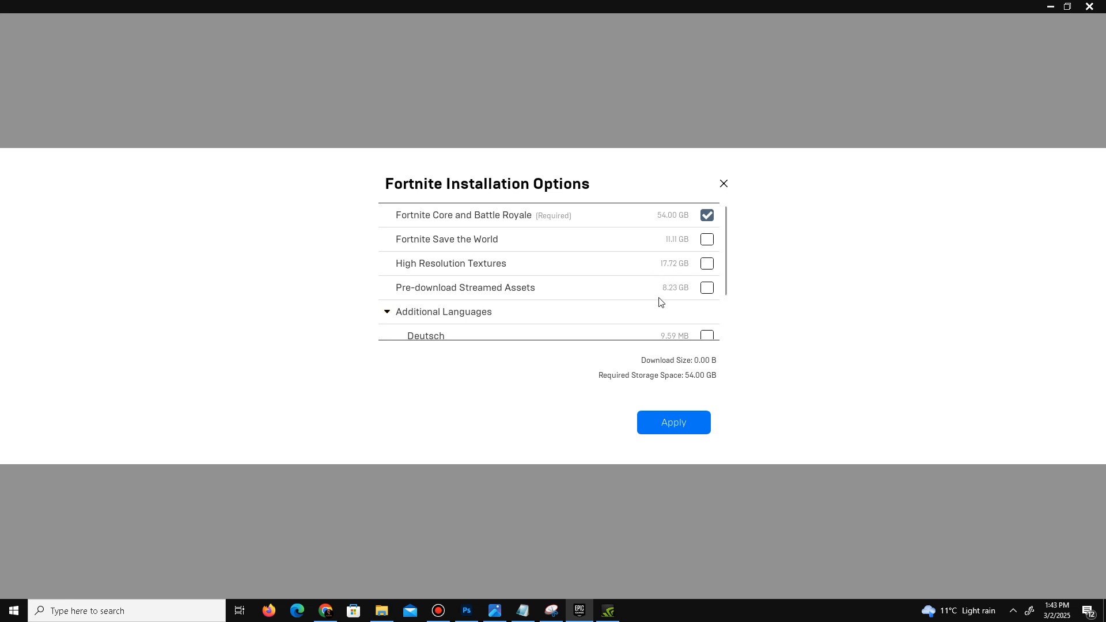
{"action": "mouse_move", "coordinate": [421, 299]}
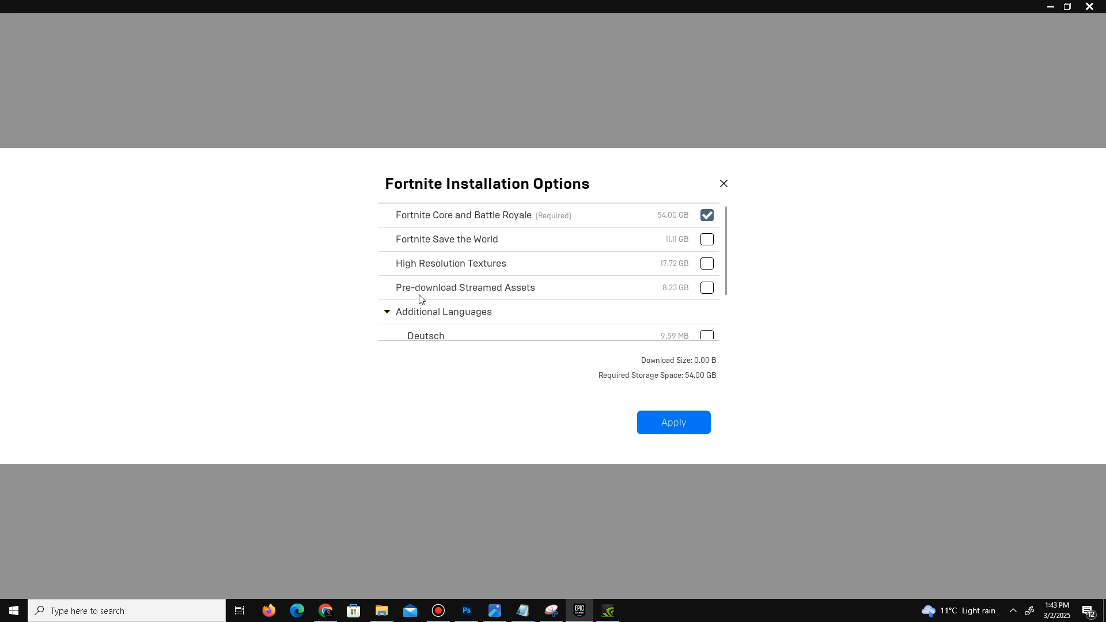
{"action": "mouse_move", "coordinate": [706, 295]}
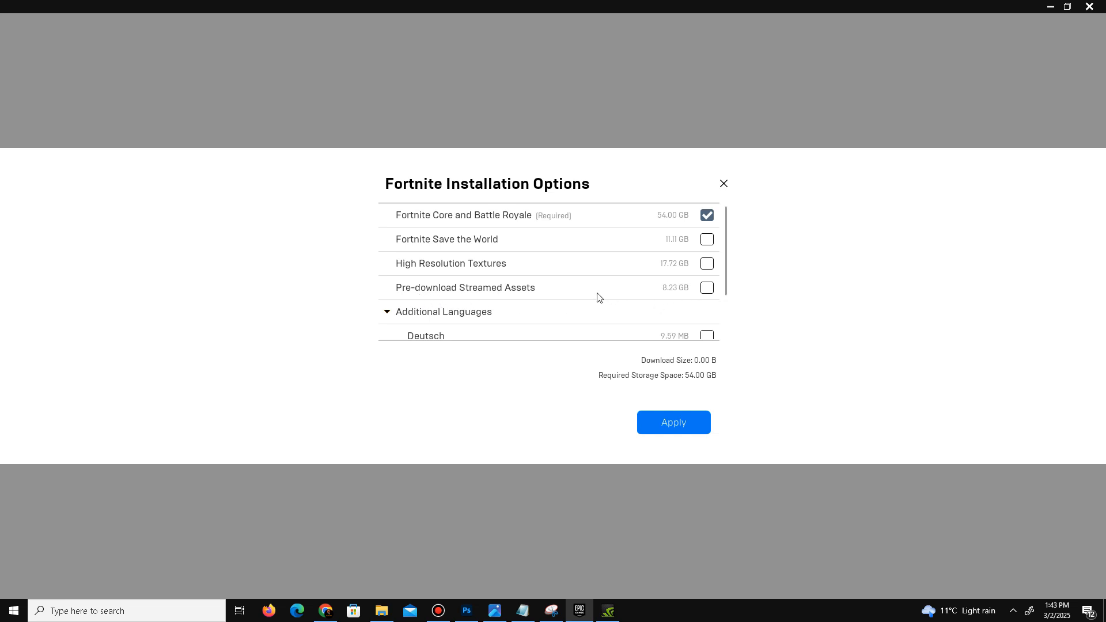
{"action": "scroll", "scroll_direction": "down", "scroll_amount": 3}
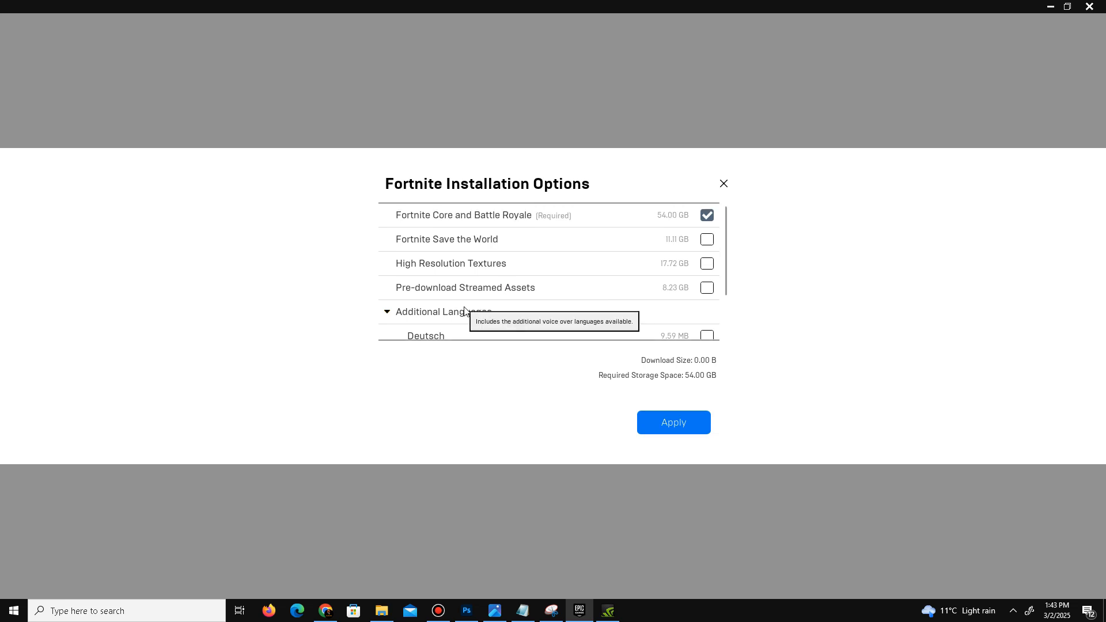
{"action": "mouse_move", "coordinate": [474, 315]}
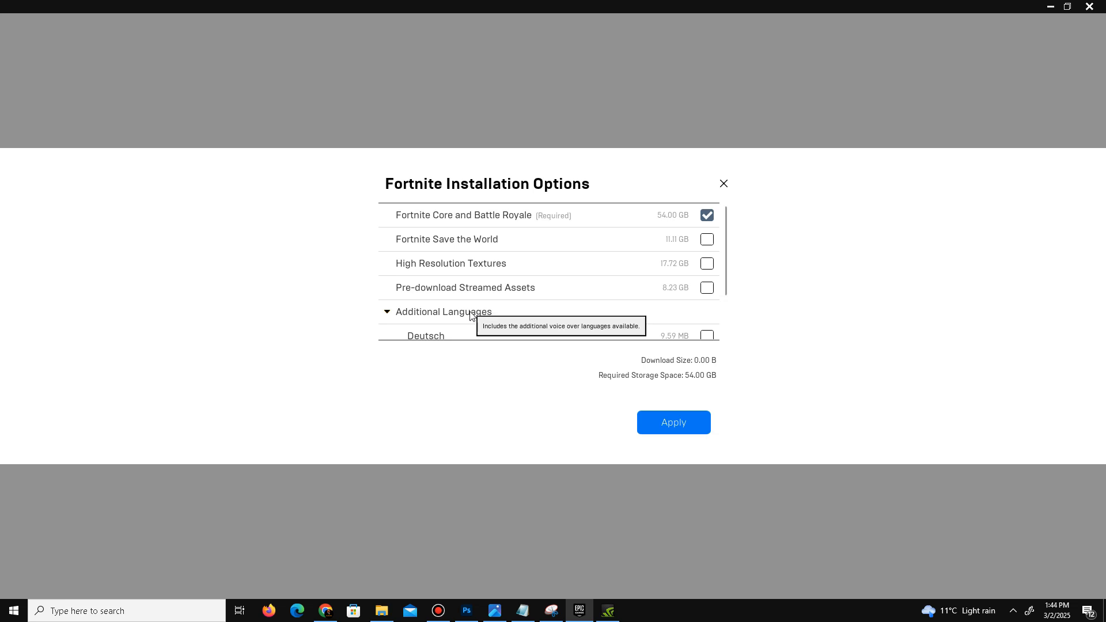
{"action": "mouse_move", "coordinate": [550, 361]}
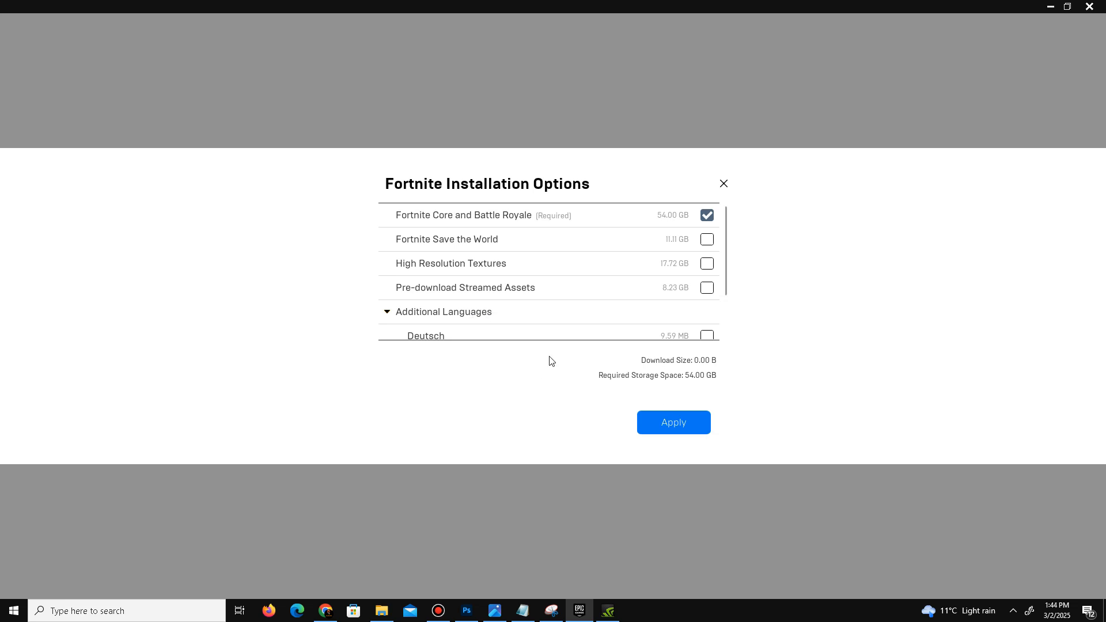
{"action": "mouse_move", "coordinate": [723, 183]}
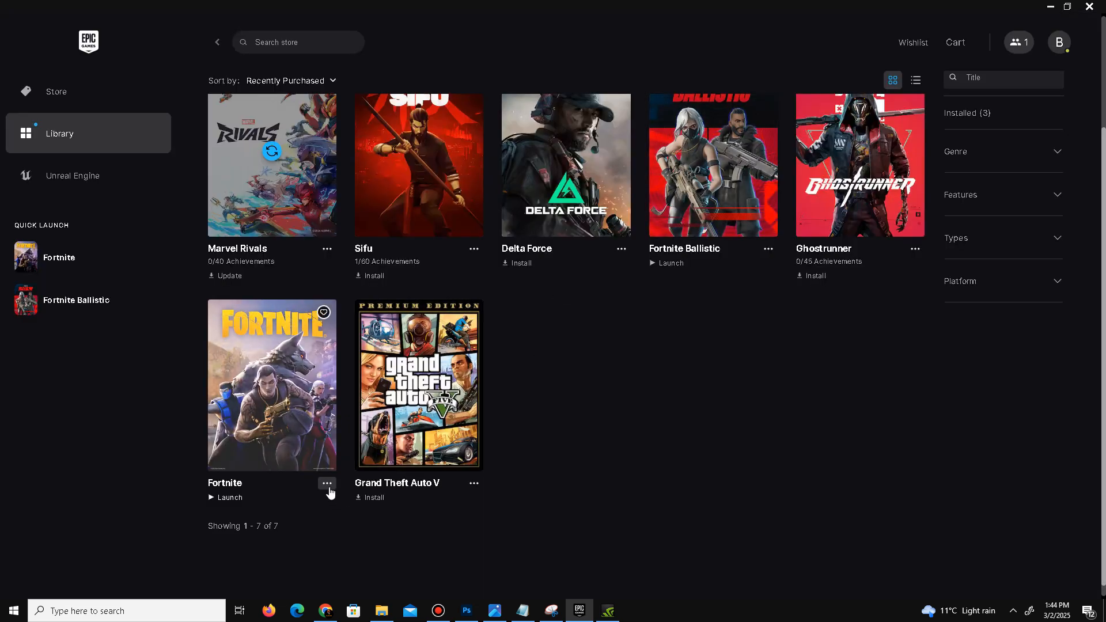
Enable Fortnite's launch options with -d3d11 and close its management settings.
{"action": "left_click", "coordinate": [327, 485]}
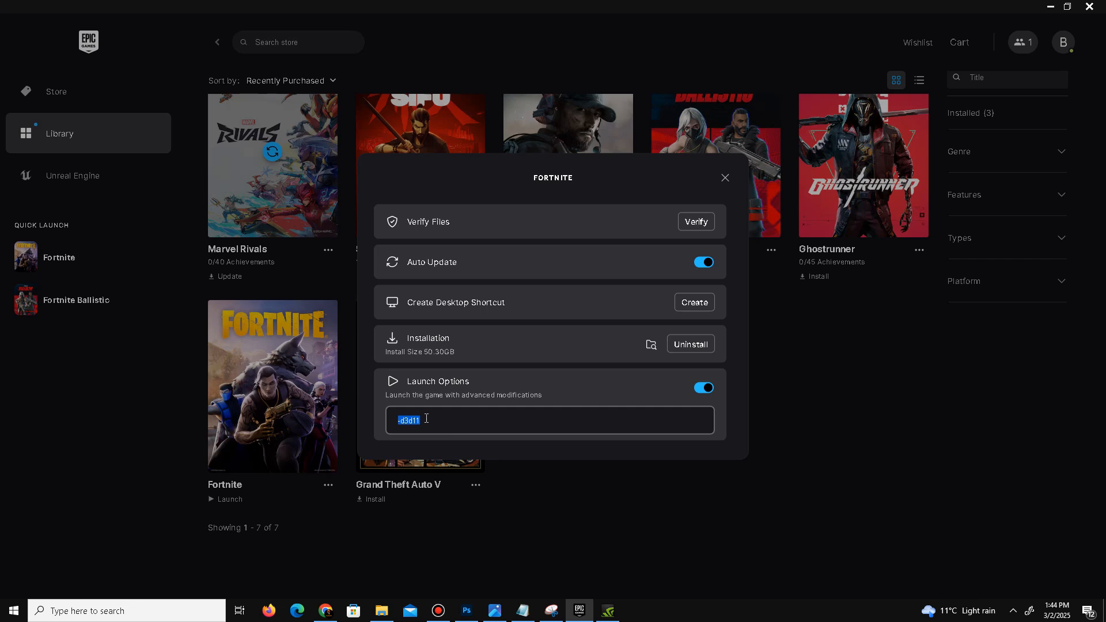
{"action": "mouse_move", "coordinate": [518, 371]}
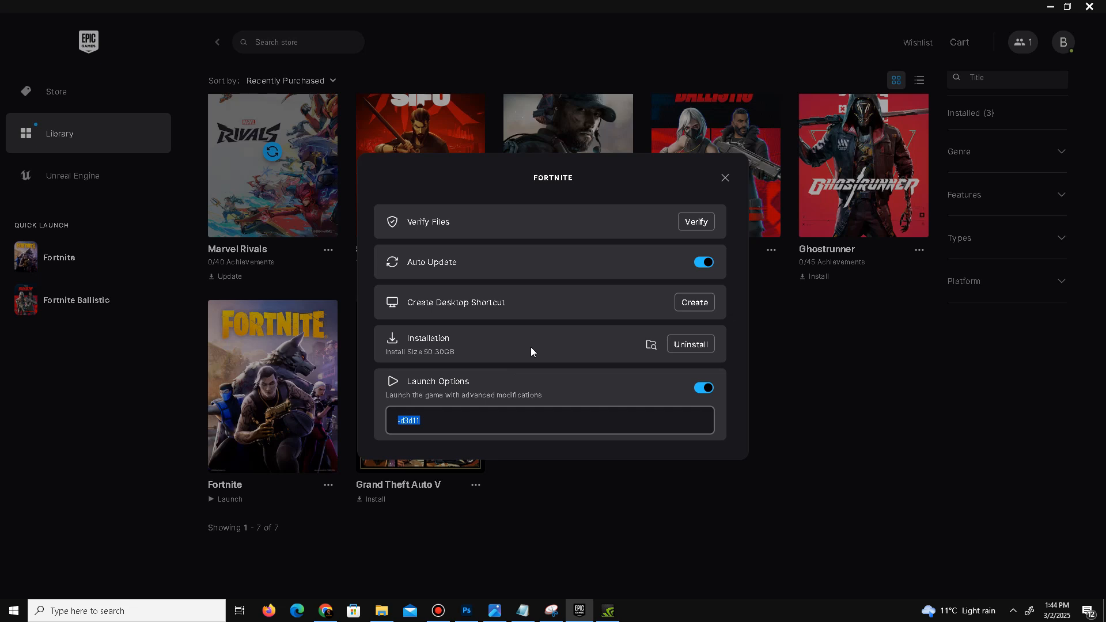
{"action": "mouse_move", "coordinate": [650, 298]}
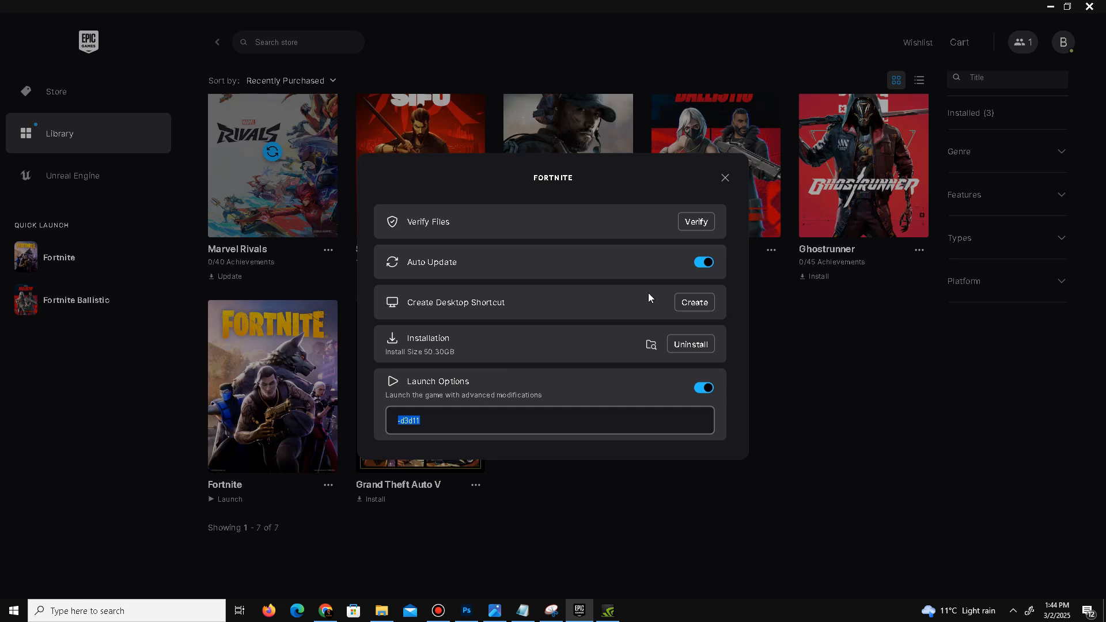
{"action": "mouse_move", "coordinate": [694, 233]}
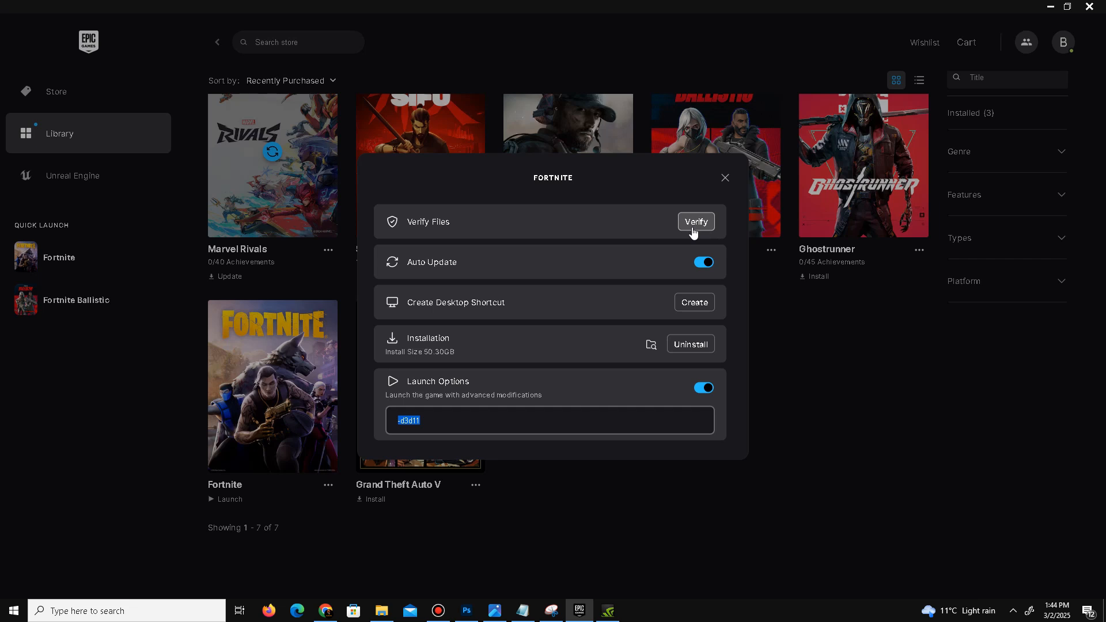
{"action": "mouse_move", "coordinate": [721, 163]}
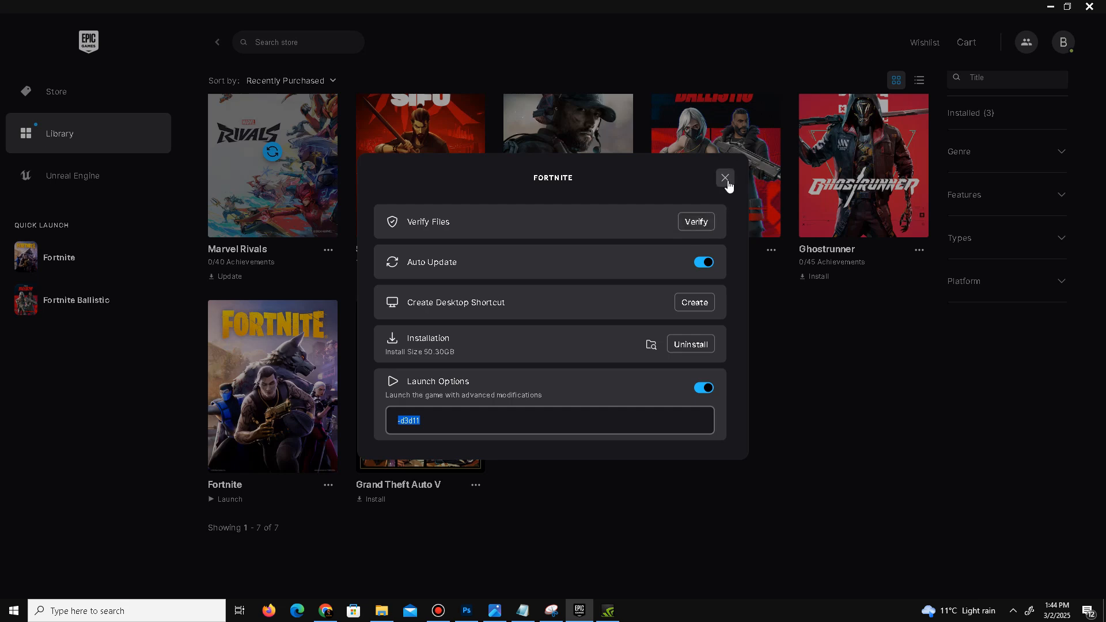
{"action": "left_click", "coordinate": [725, 177]}
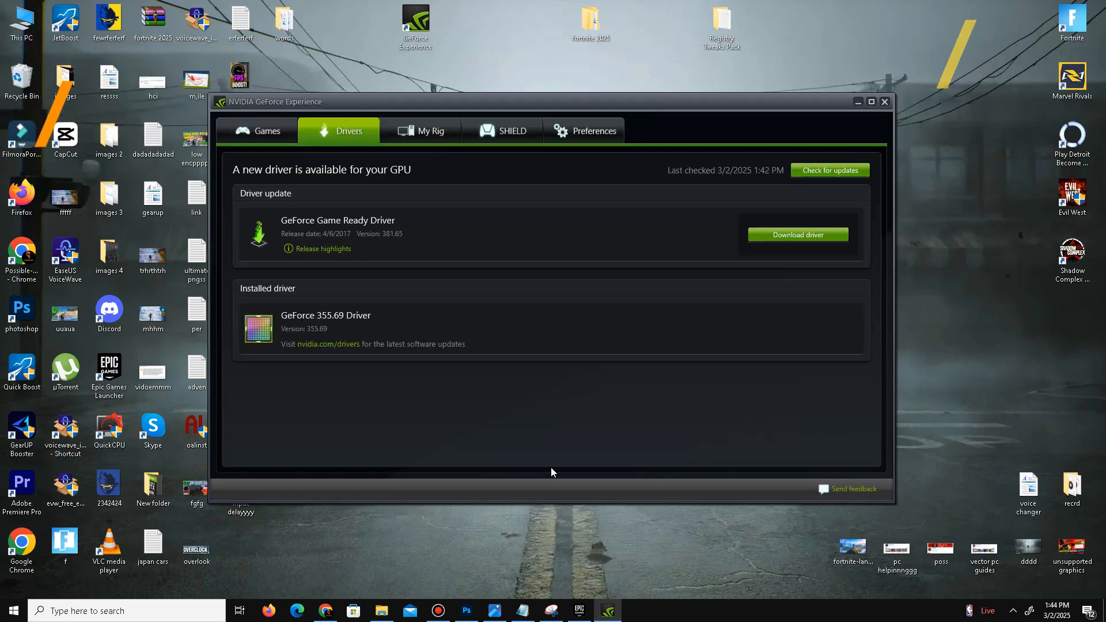
{"action": "mouse_move", "coordinate": [452, 420]}
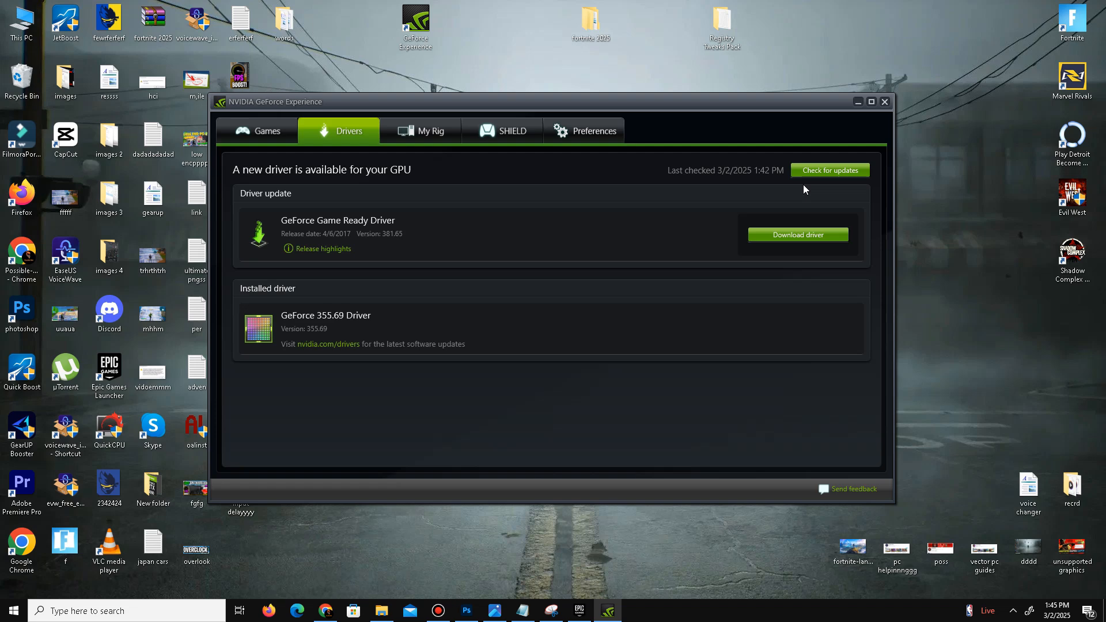
Check GeForce Experience's Drivers page for GPU driver updates.
{"action": "left_click", "coordinate": [883, 101]}
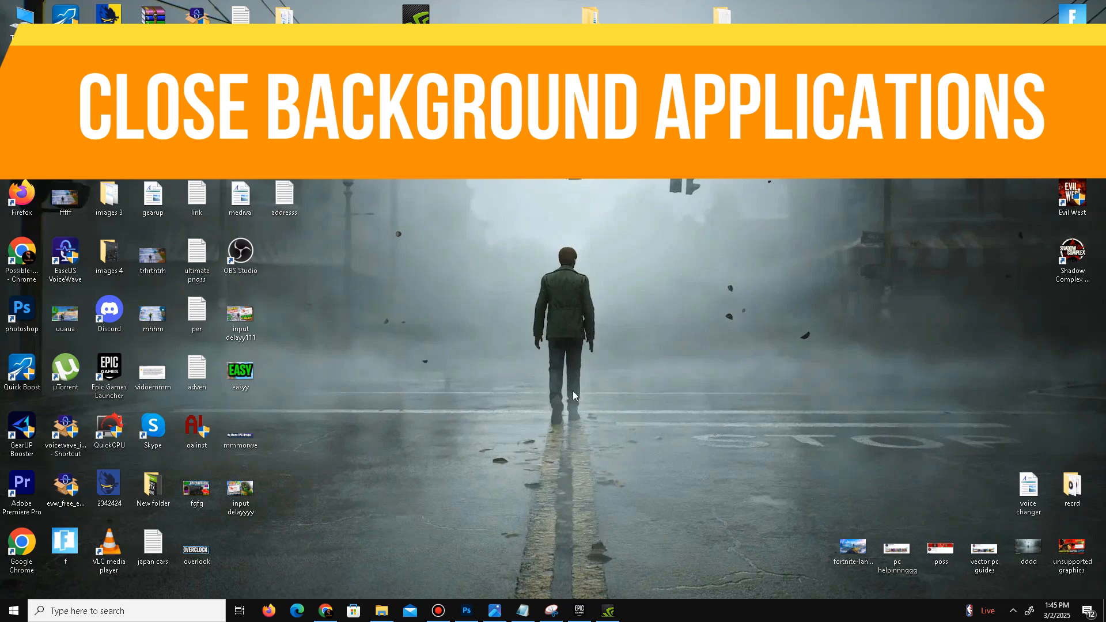
Launch Windows Settings from the taskbar search for 'settings'.
{"action": "left_click", "coordinate": [12, 610]}
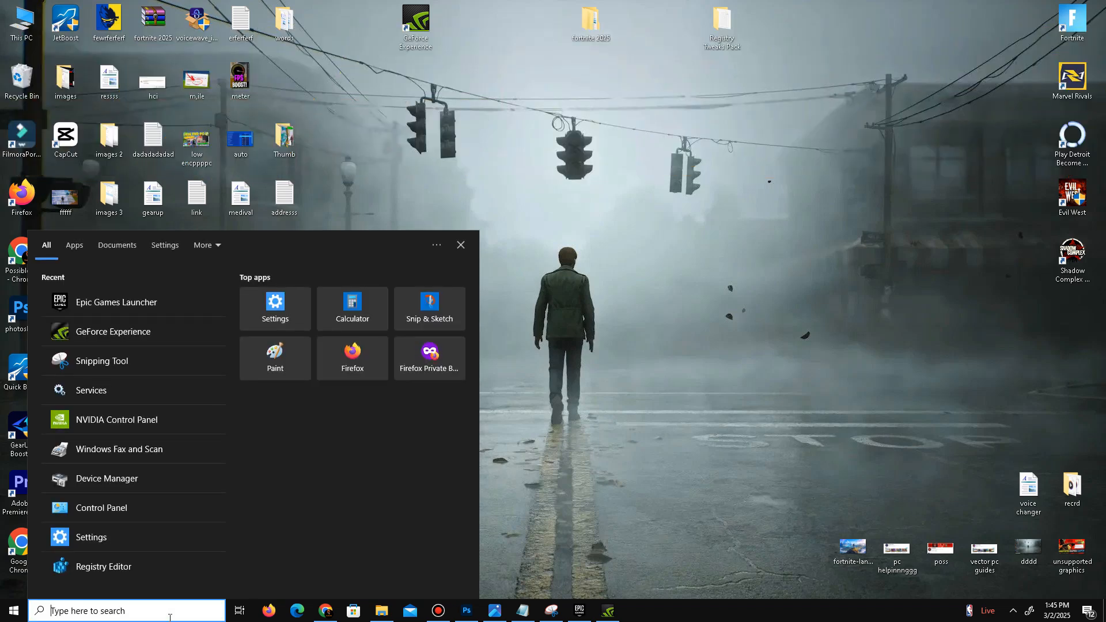
{"action": "type", "text": "settings"}
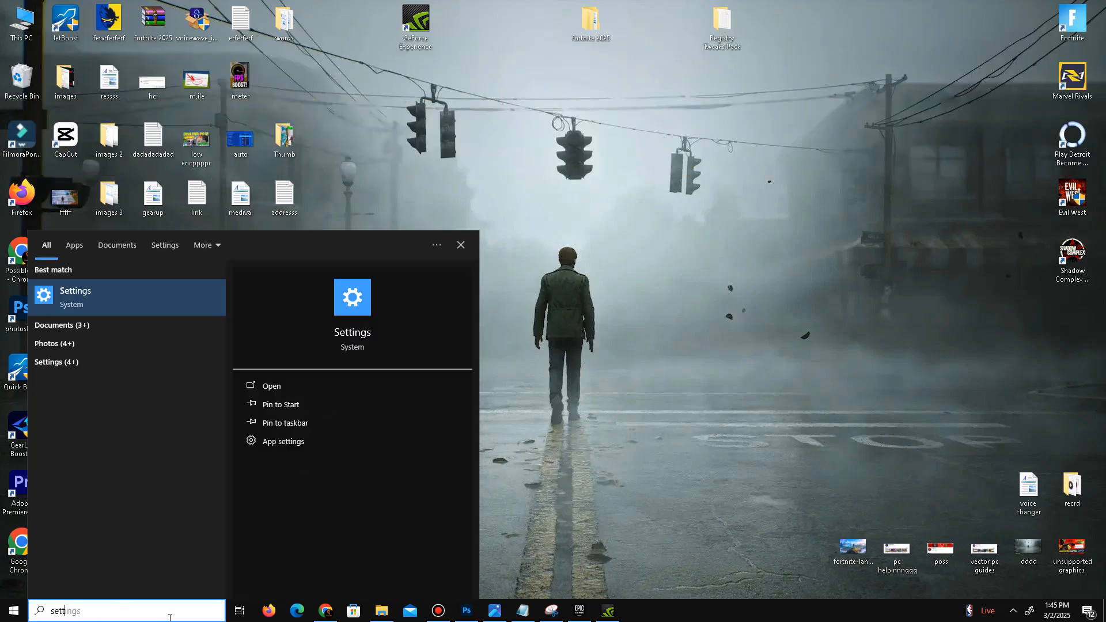
{"action": "left_click", "coordinate": [74, 296]}
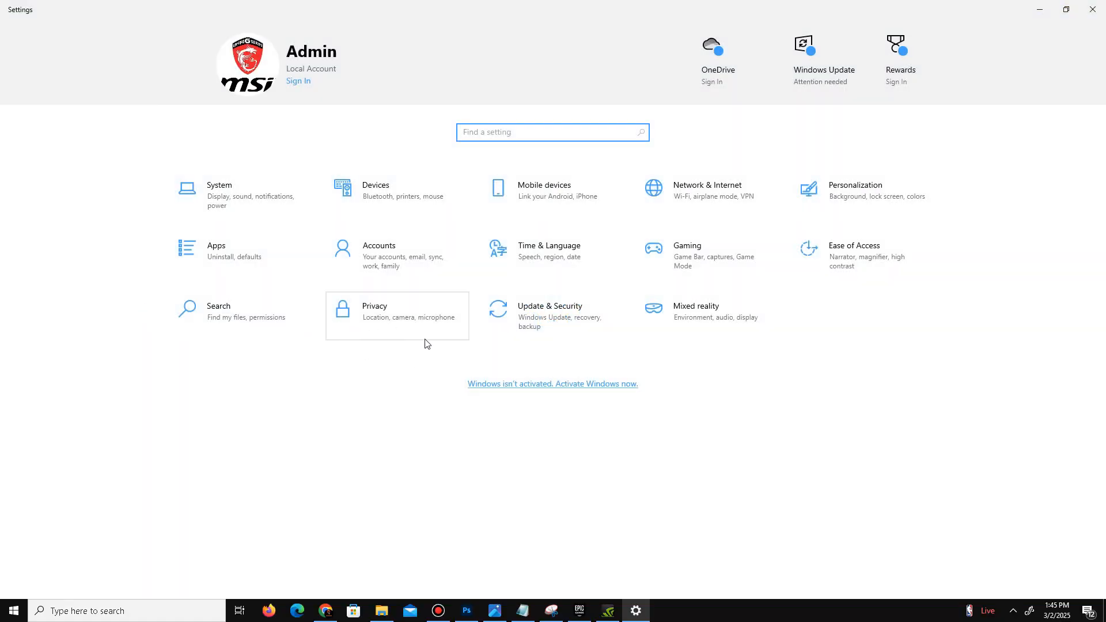
Confirm under Privacy > Background apps that no apps run in the background, then return home.
{"action": "left_click", "coordinate": [375, 311]}
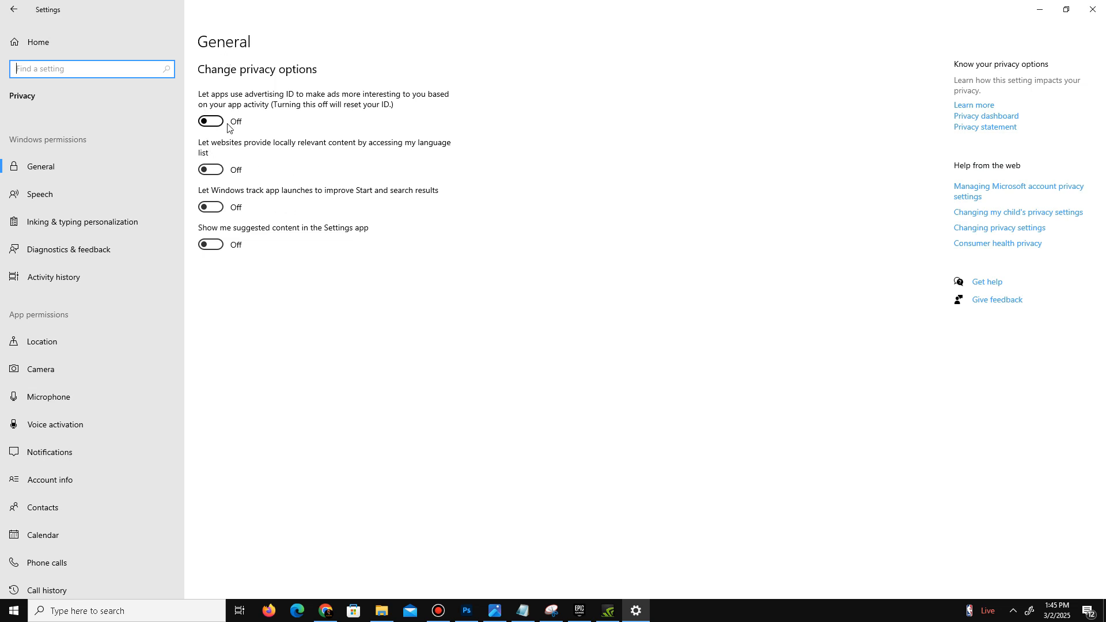
{"action": "scroll", "scroll_direction": "down", "scroll_amount": 3}
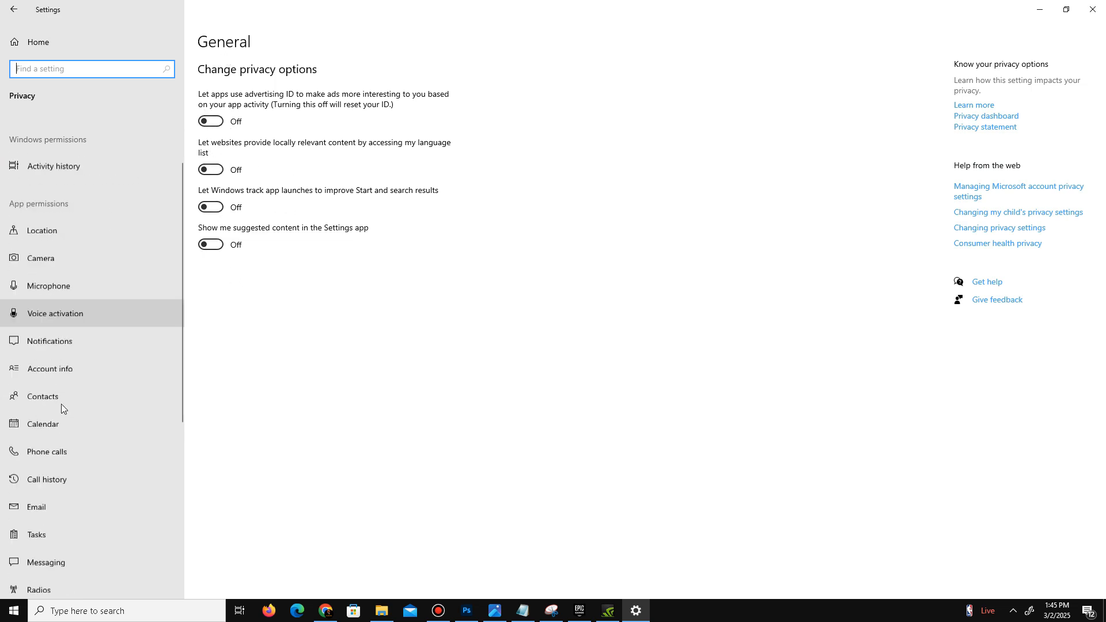
{"action": "scroll", "scroll_direction": "down", "scroll_amount": 3}
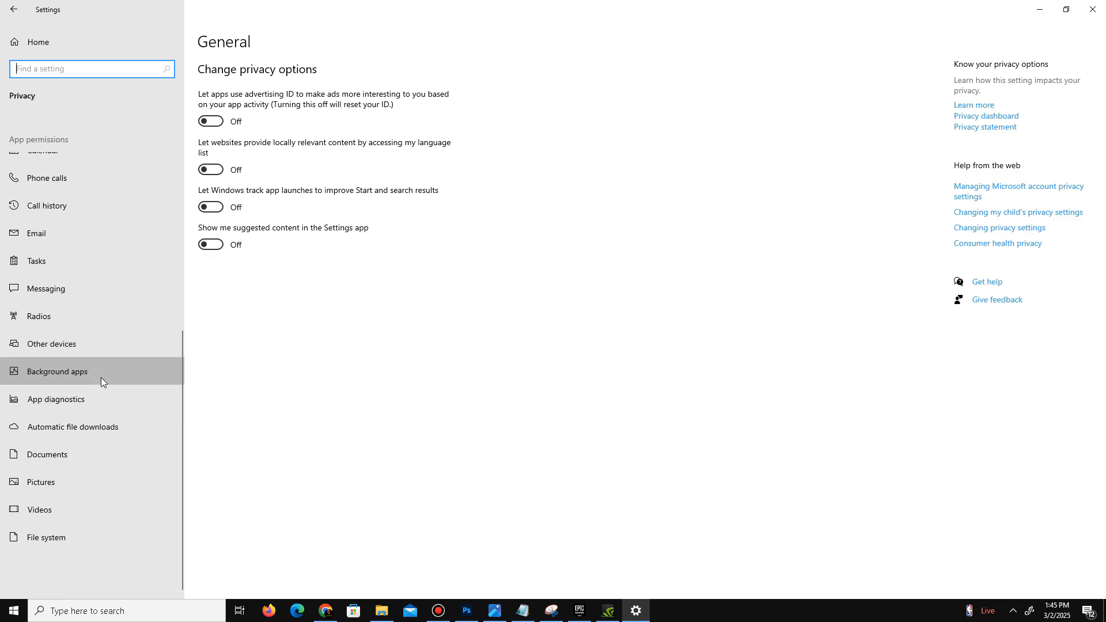
{"action": "left_click", "coordinate": [62, 371]}
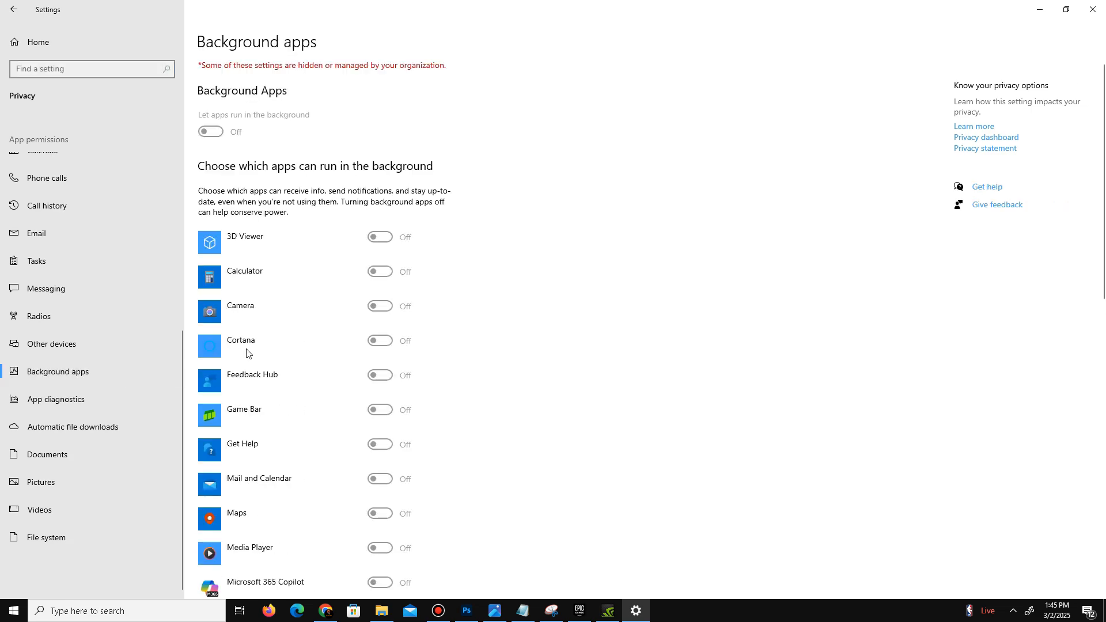
{"action": "scroll", "scroll_direction": "down", "scroll_amount": 3}
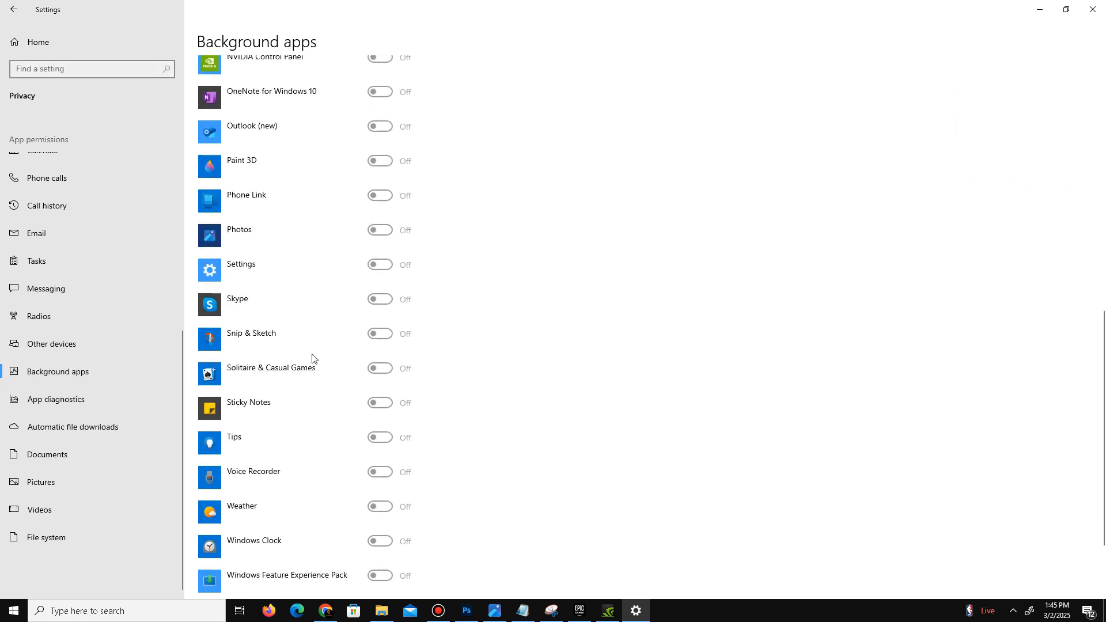
{"action": "scroll", "scroll_direction": "up", "scroll_amount": 3}
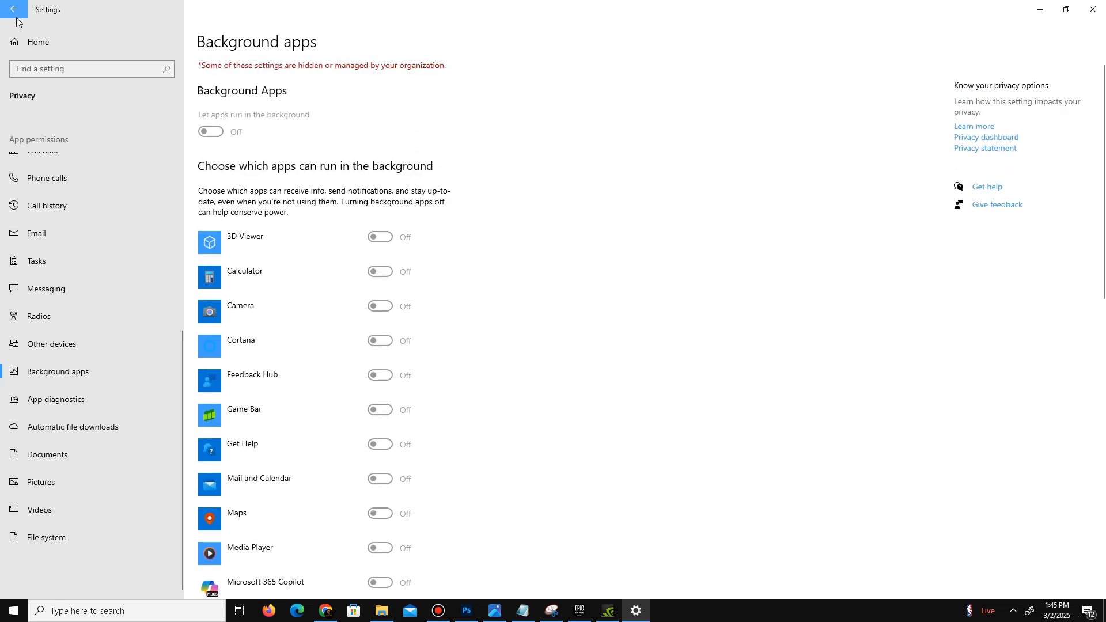
{"action": "left_click", "coordinate": [14, 9]}
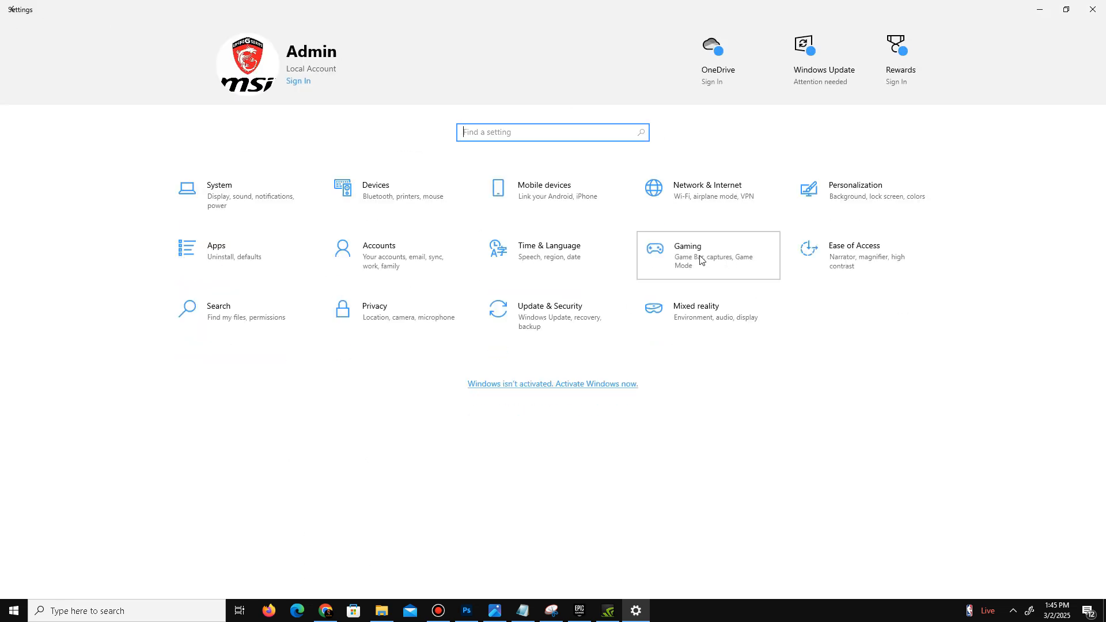
Open Gaming settings, view Captures, and reach Game Mode switched on.
{"action": "left_click", "coordinate": [707, 255]}
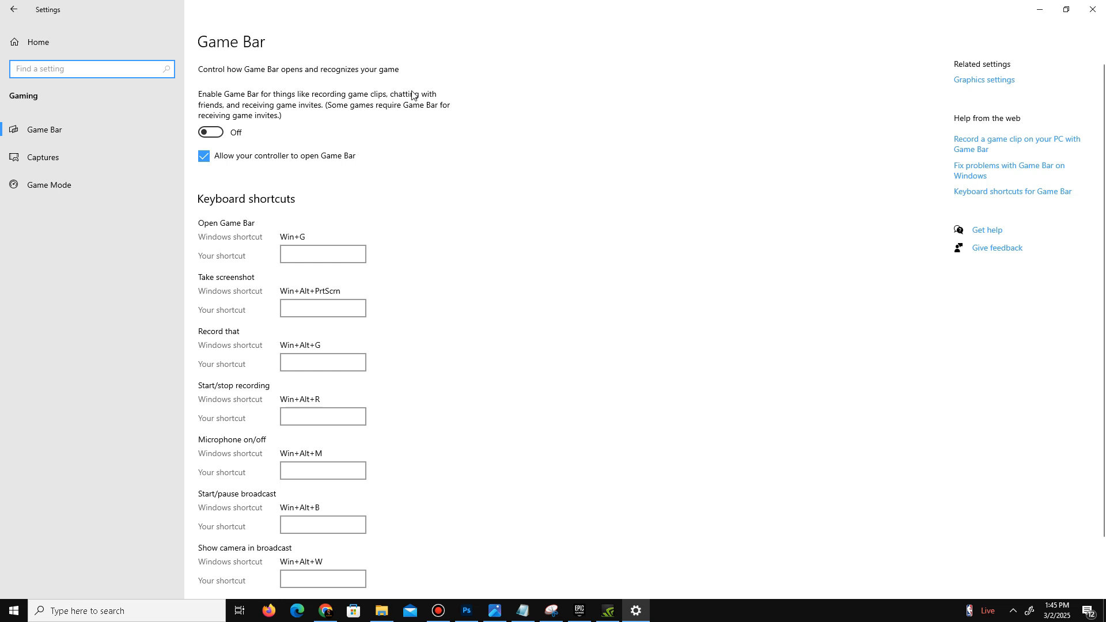
{"action": "mouse_move", "coordinate": [116, 129]}
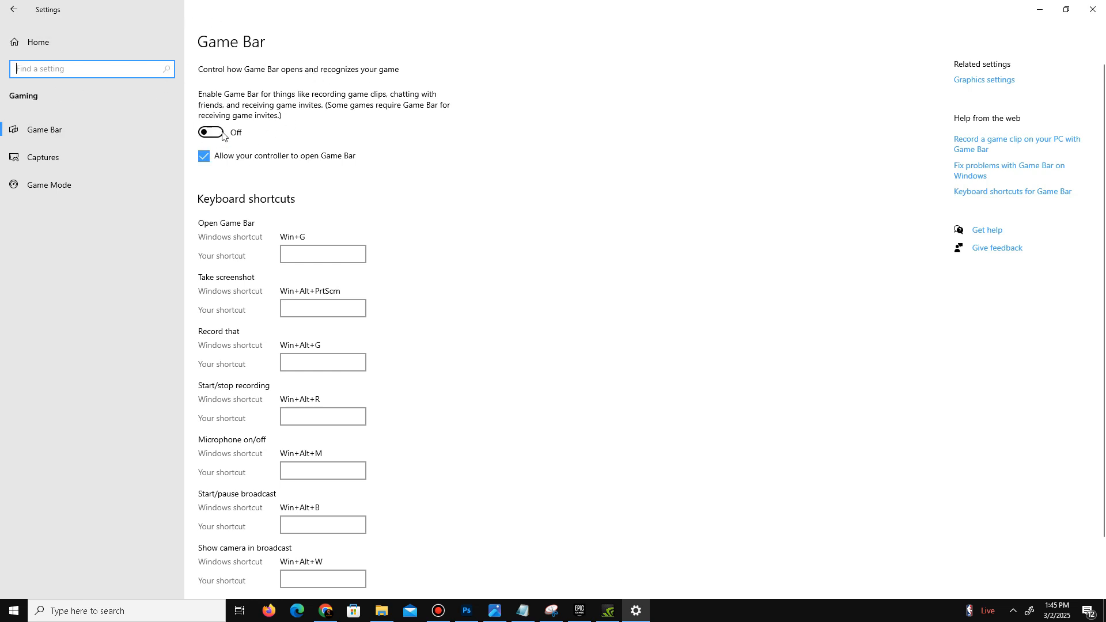
{"action": "left_click", "coordinate": [42, 157]}
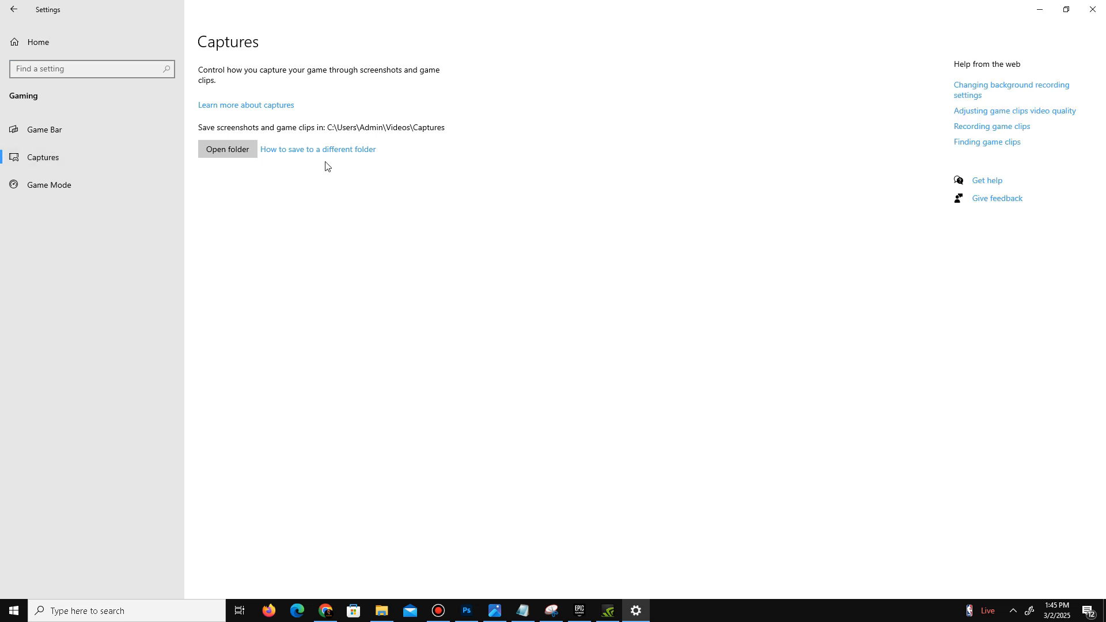
{"action": "left_click", "coordinate": [50, 185]}
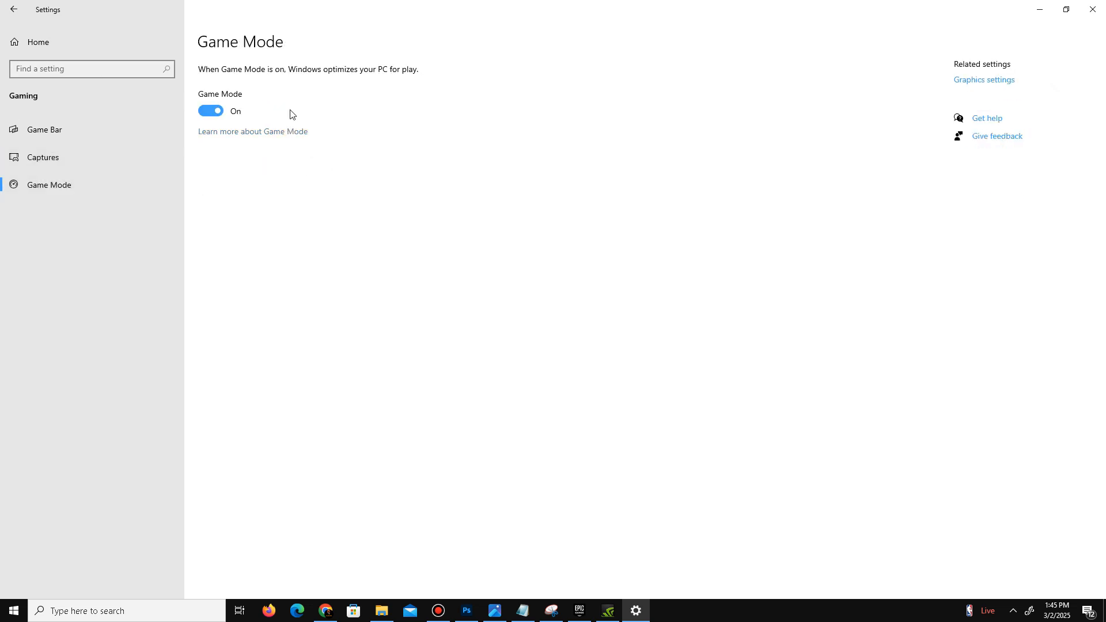
{"action": "mouse_move", "coordinate": [761, 131]}
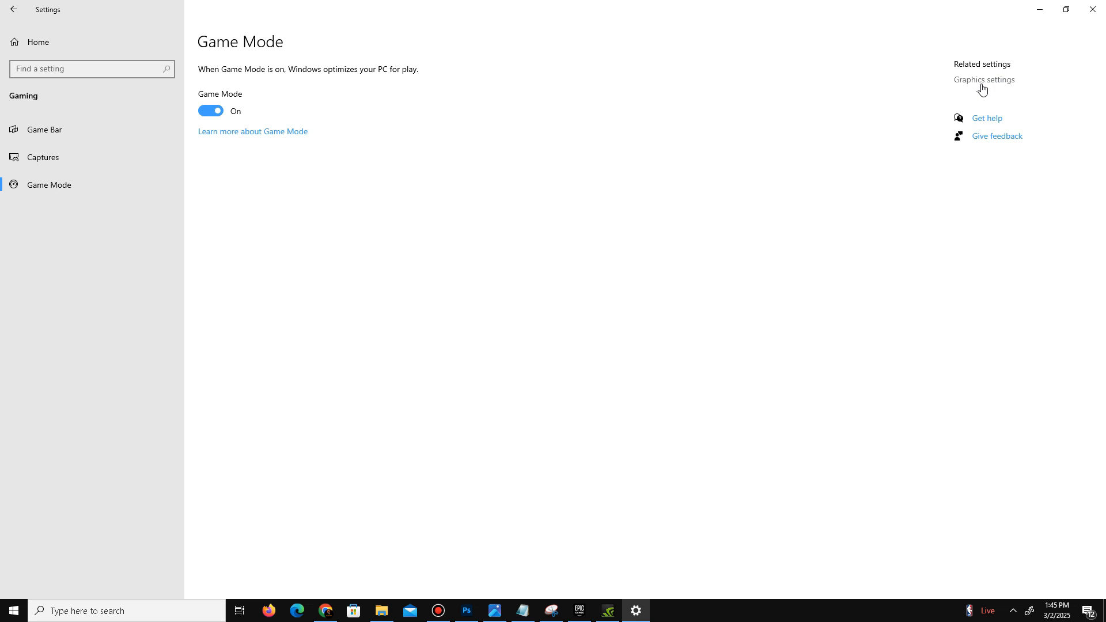
Add FortniteClient-Win64-Shipping.exe to graphics preferences with High performance.
{"action": "left_click", "coordinate": [983, 78]}
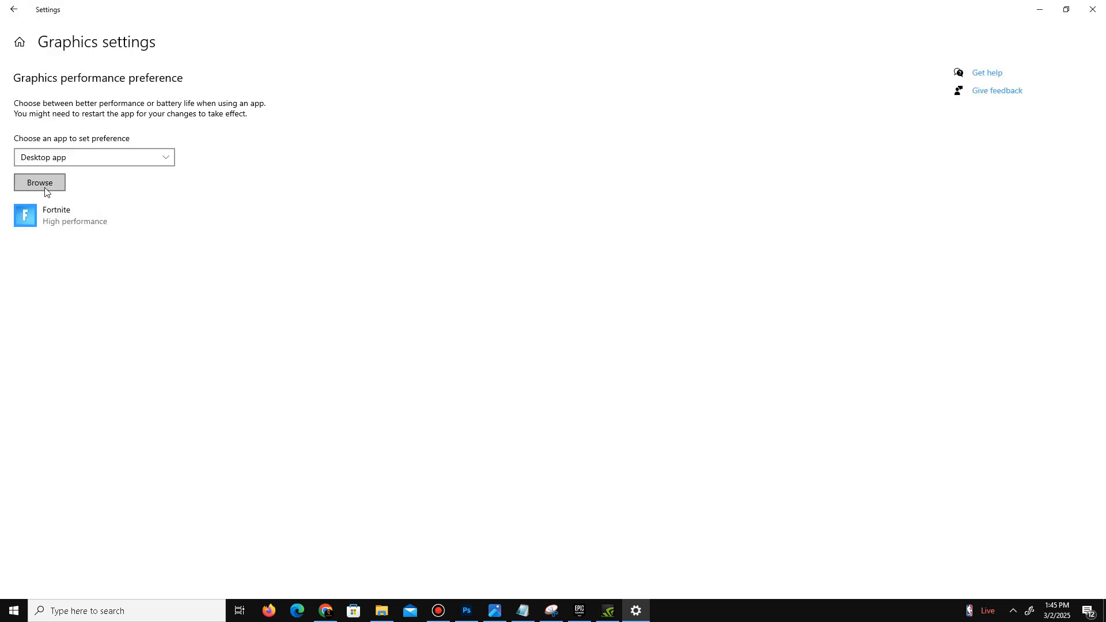
{"action": "left_click", "coordinate": [39, 182]}
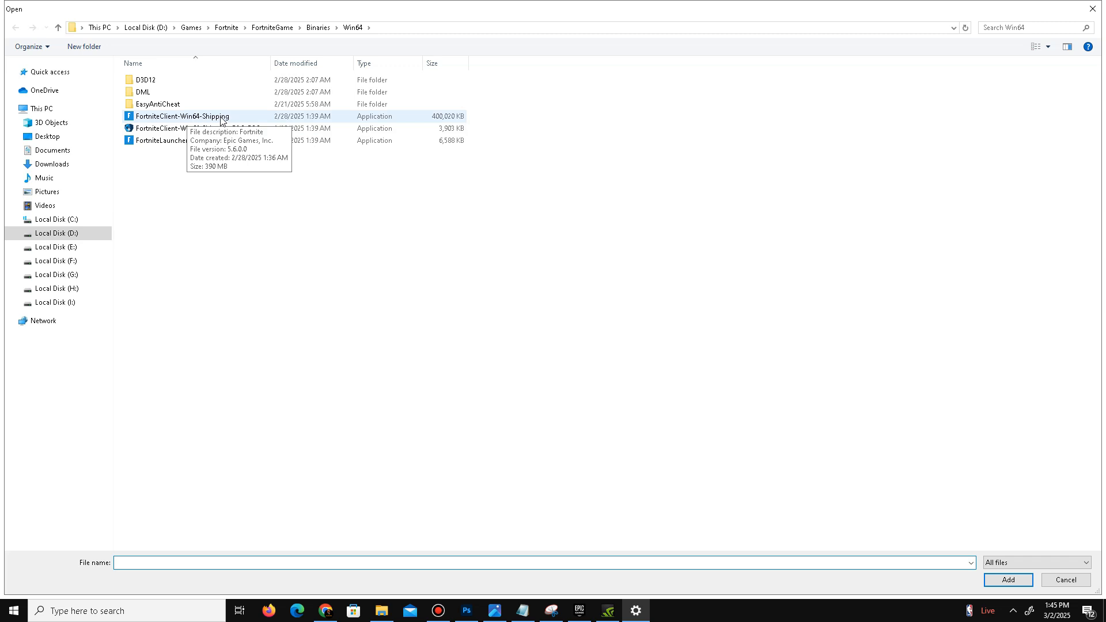
{"action": "left_click", "coordinate": [1007, 579]}
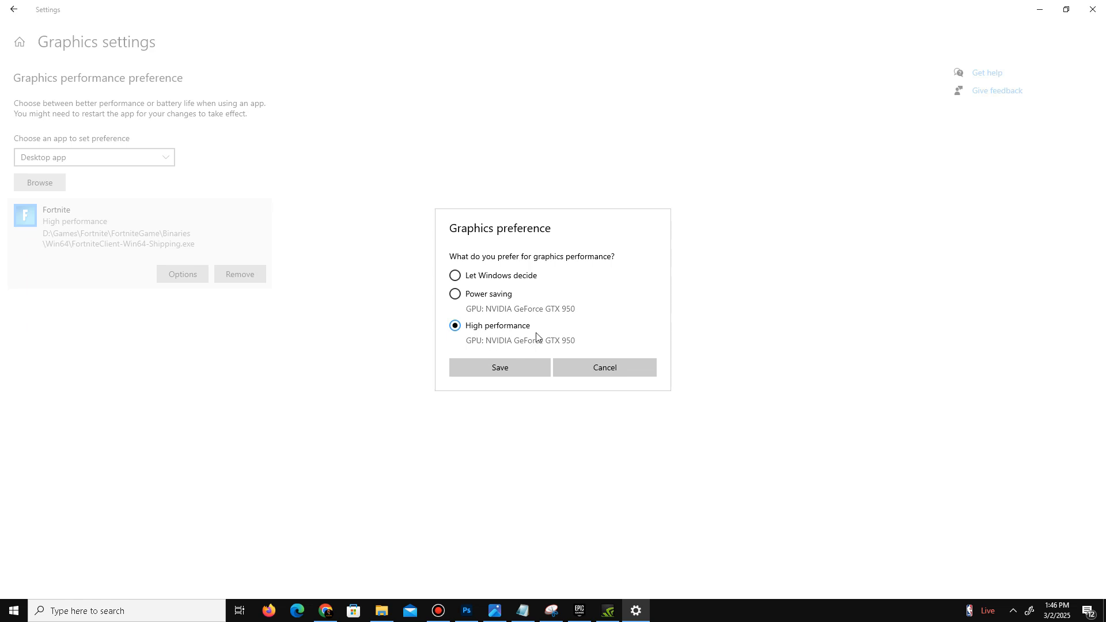
{"action": "left_click", "coordinate": [499, 367]}
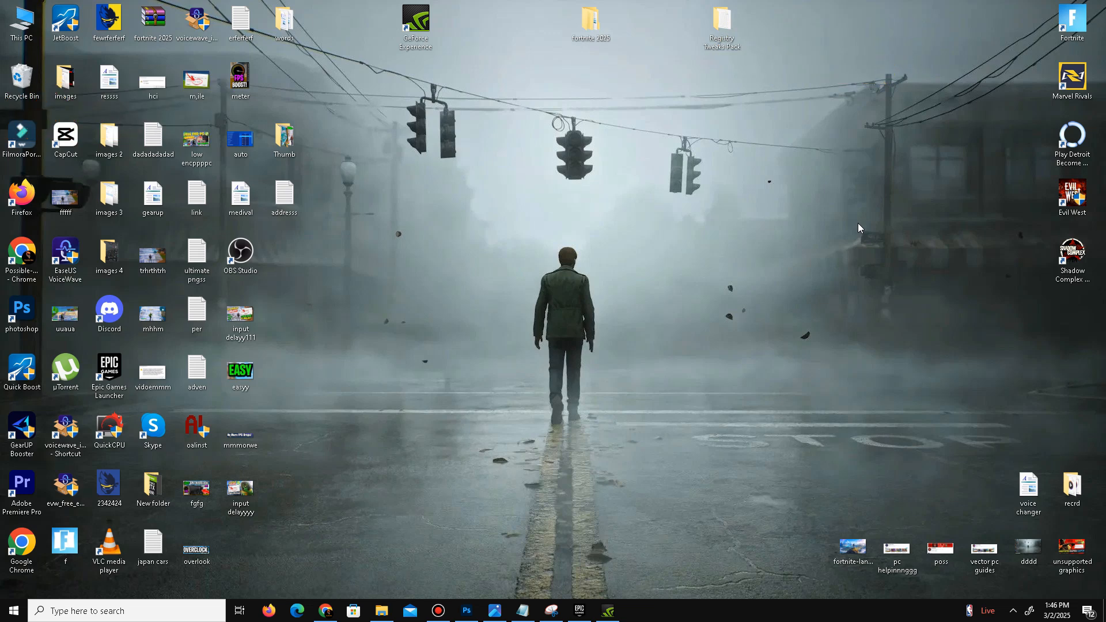
Run 'prefetch' from Win+R and select all 362 files in the Prefetch folder.
{"action": "key", "text": "Win+r"}
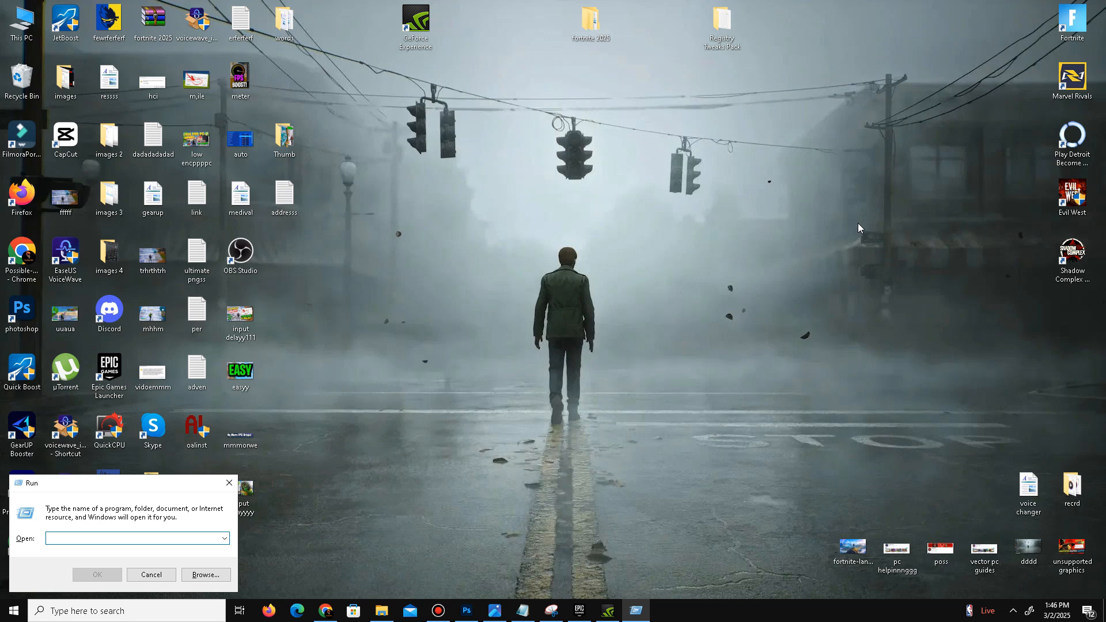
{"action": "type", "text": "prefe"}
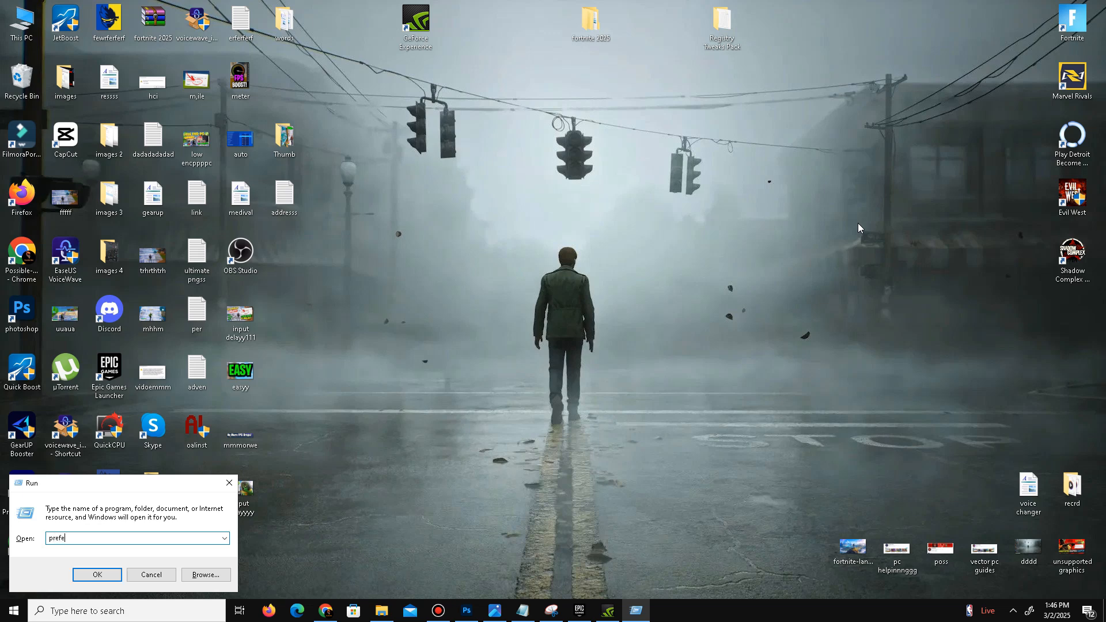
{"action": "type", "text": "tch"}
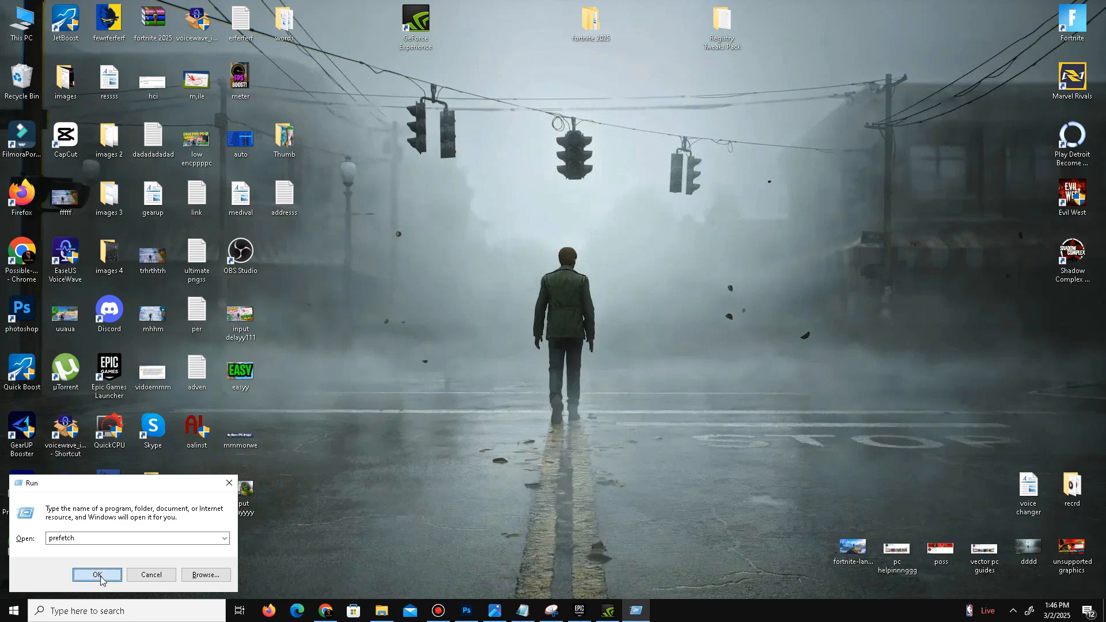
{"action": "left_click", "coordinate": [96, 575]}
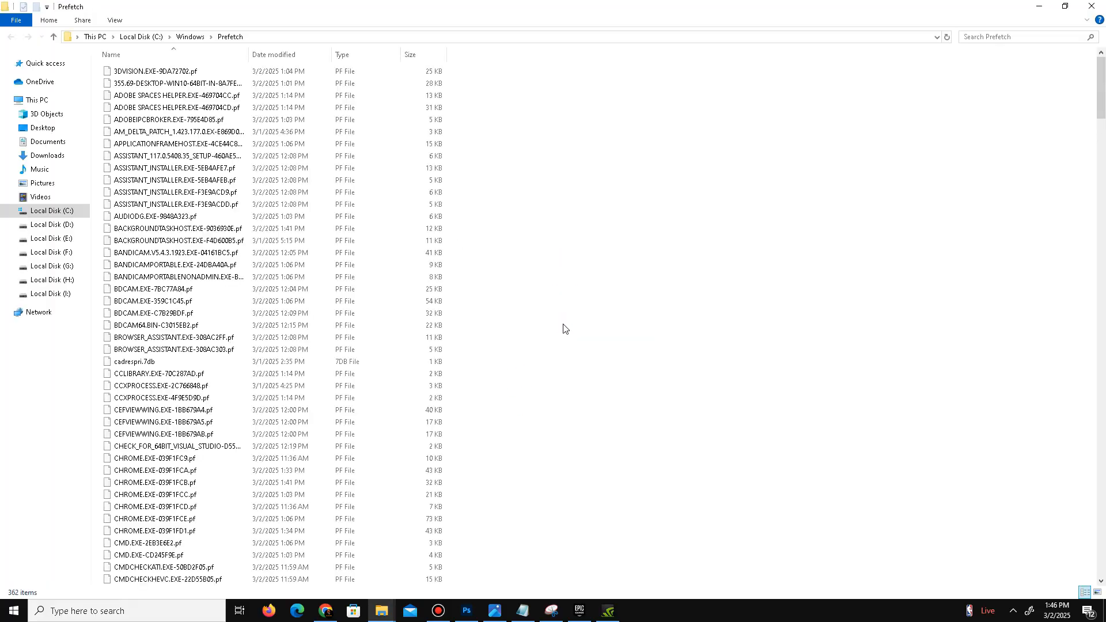
{"action": "key", "text": "ctrl+a"}
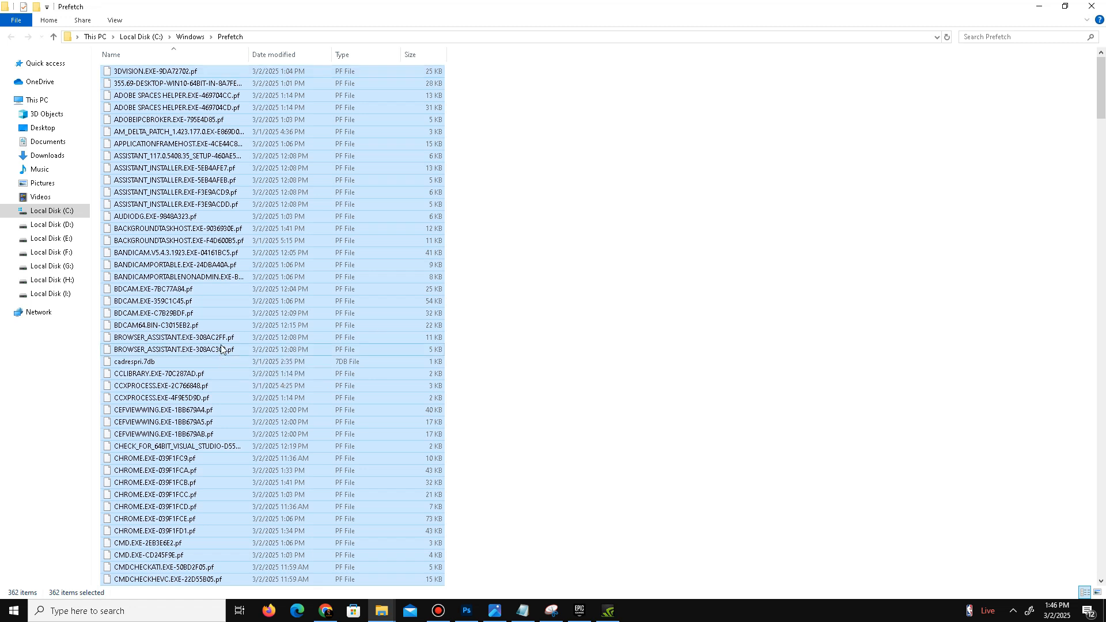
{"action": "mouse_move", "coordinate": [278, 500]}
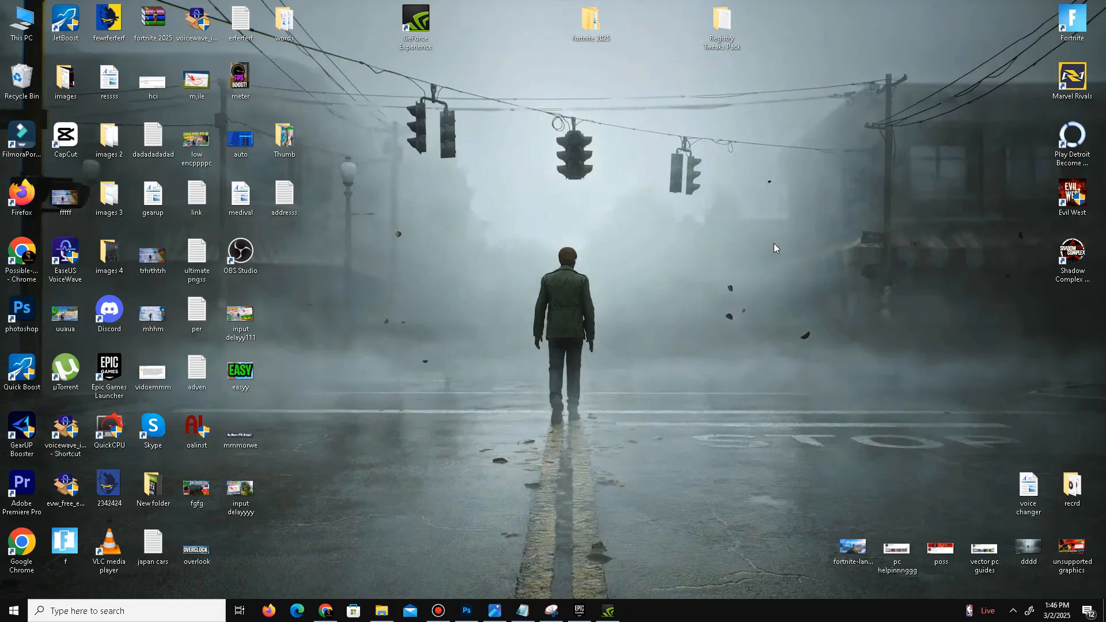
Run %temp% from Win+R and select every item in the Temp folder.
{"action": "key", "text": "Win+r"}
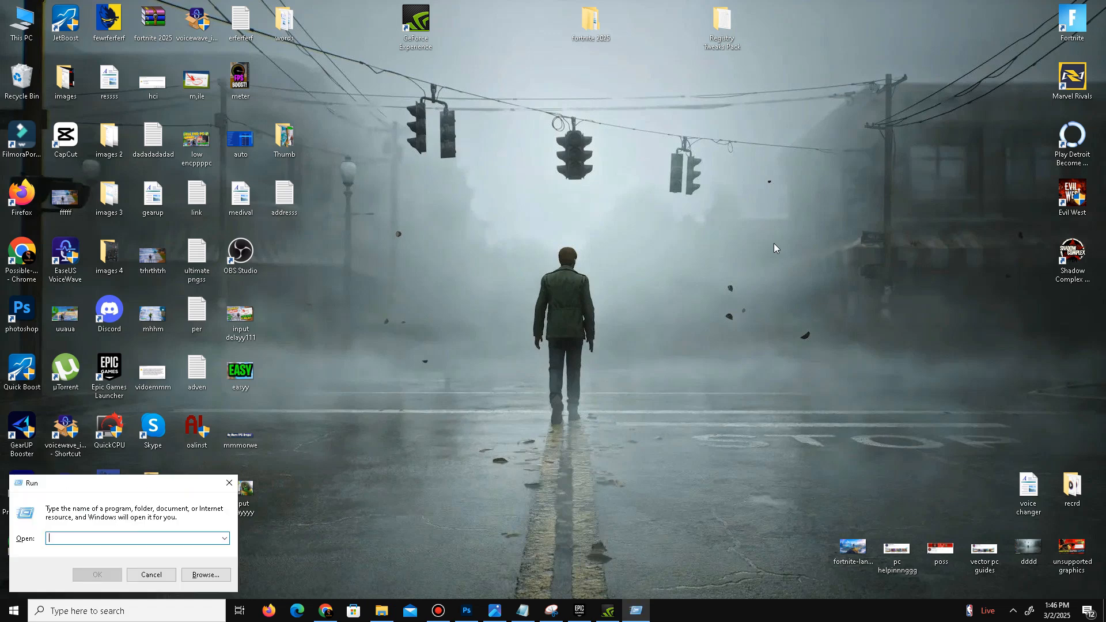
{"action": "type", "text": "%te"}
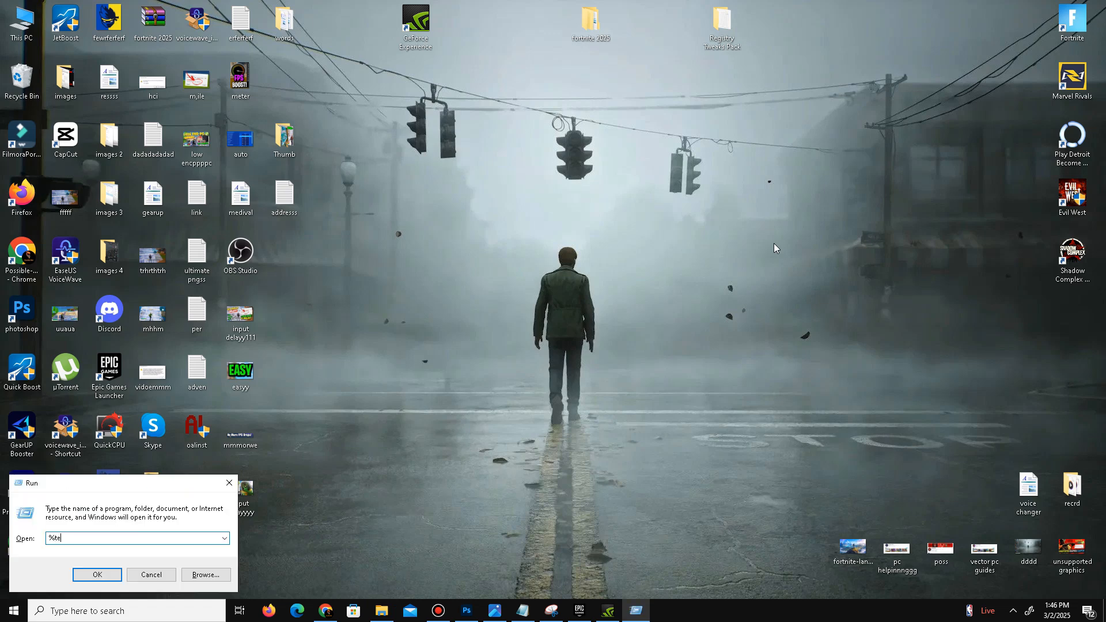
{"action": "type", "text": "mp"}
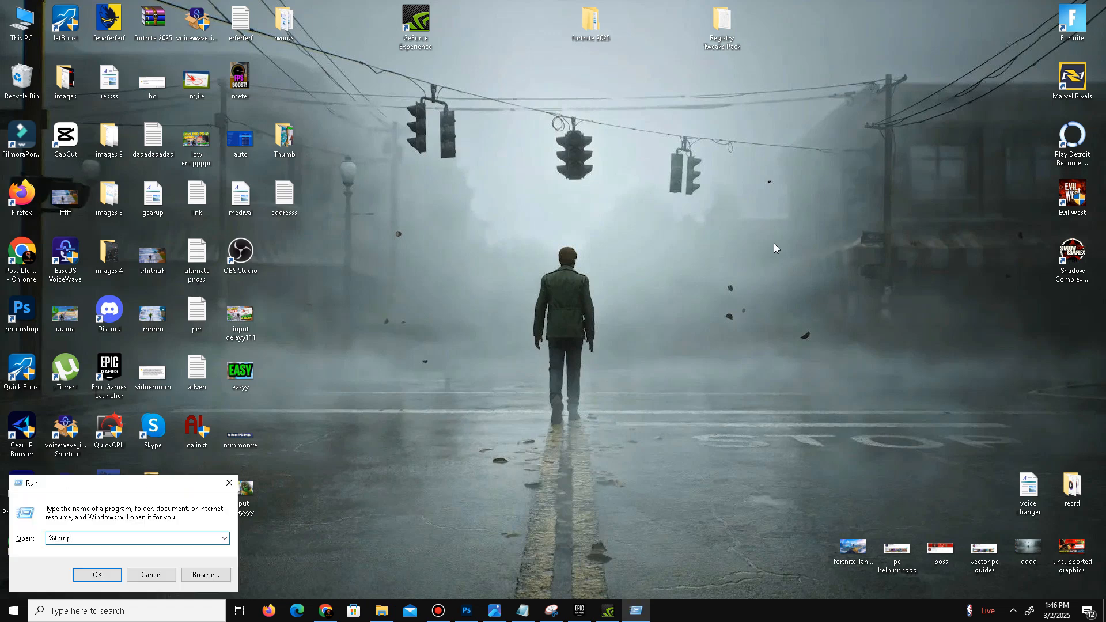
{"action": "type", "text": "%"}
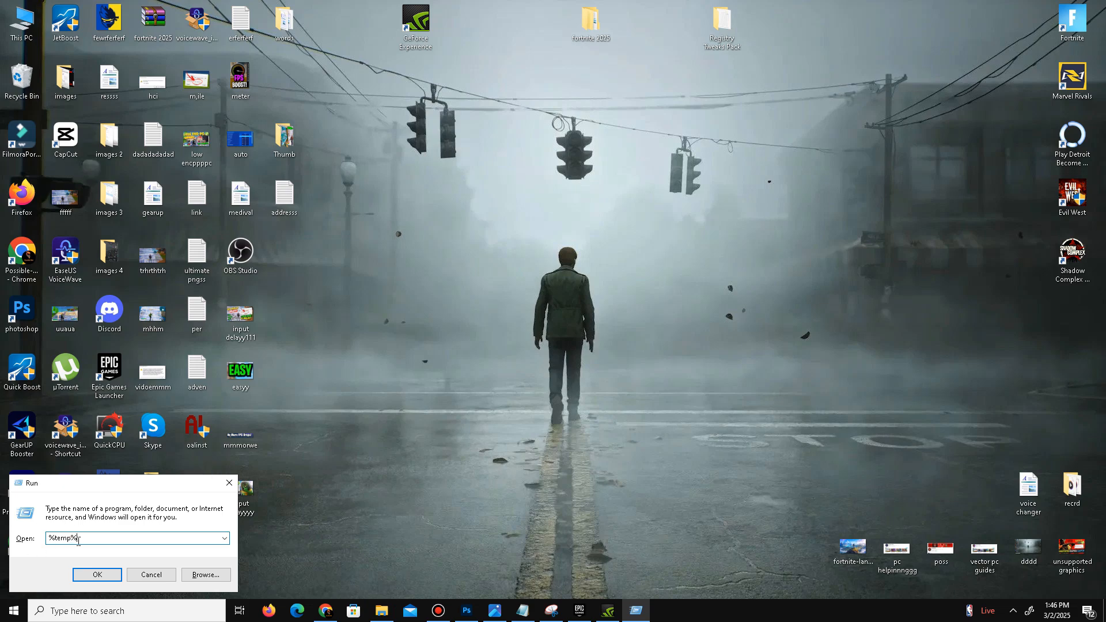
{"action": "left_click", "coordinate": [97, 575]}
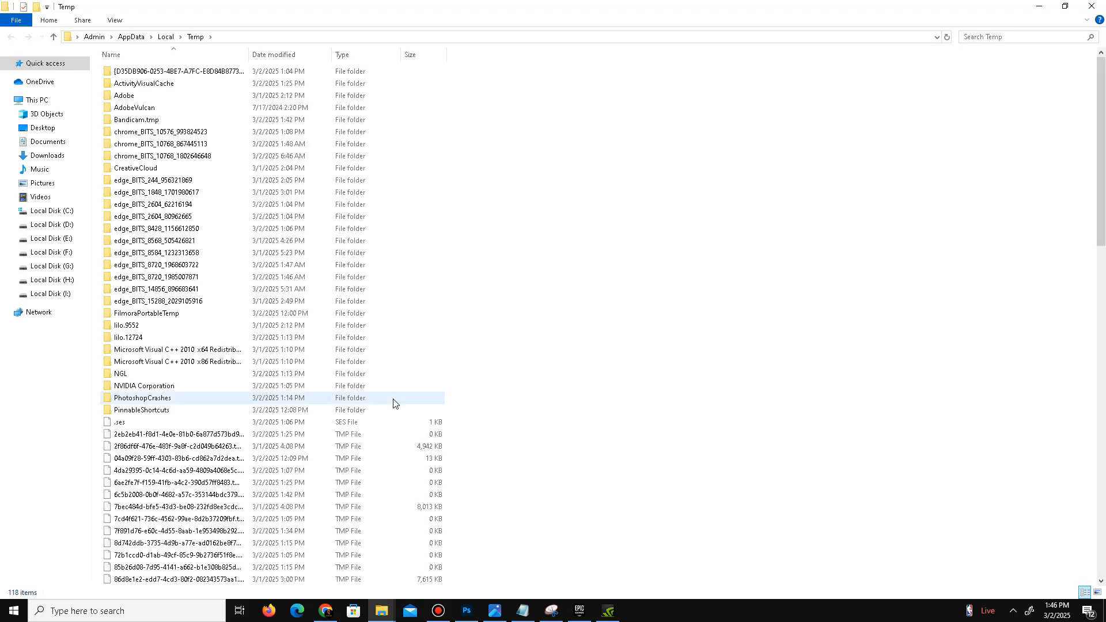
{"action": "key", "text": "ctrl+a"}
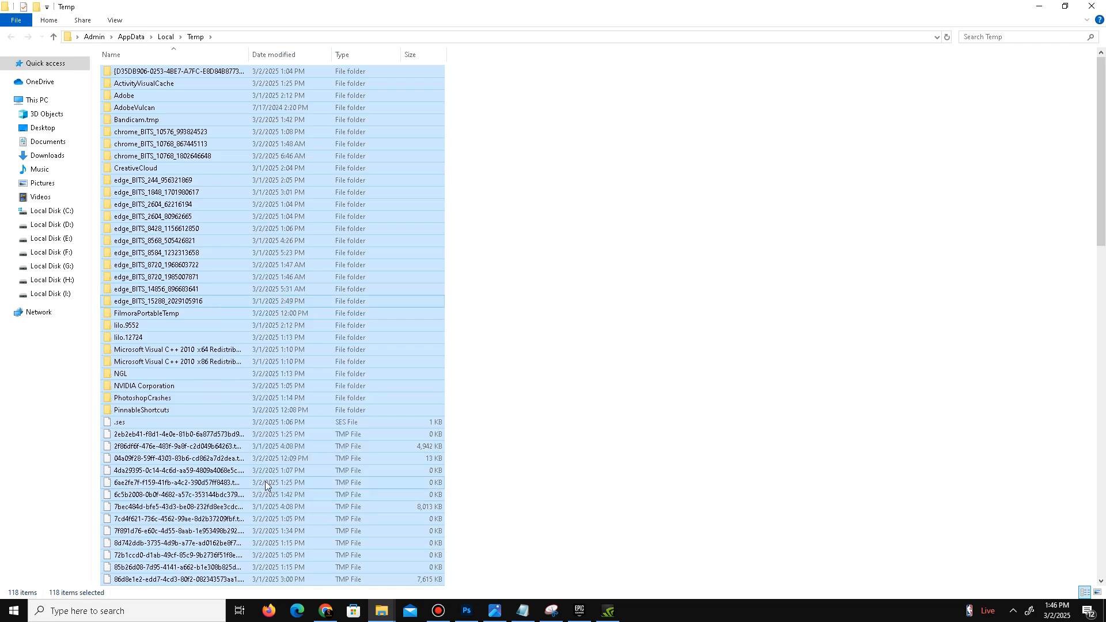
Delete the temp files, skipping all in-use items, and confirm permanent deletion.
{"action": "key", "text": "Delete"}
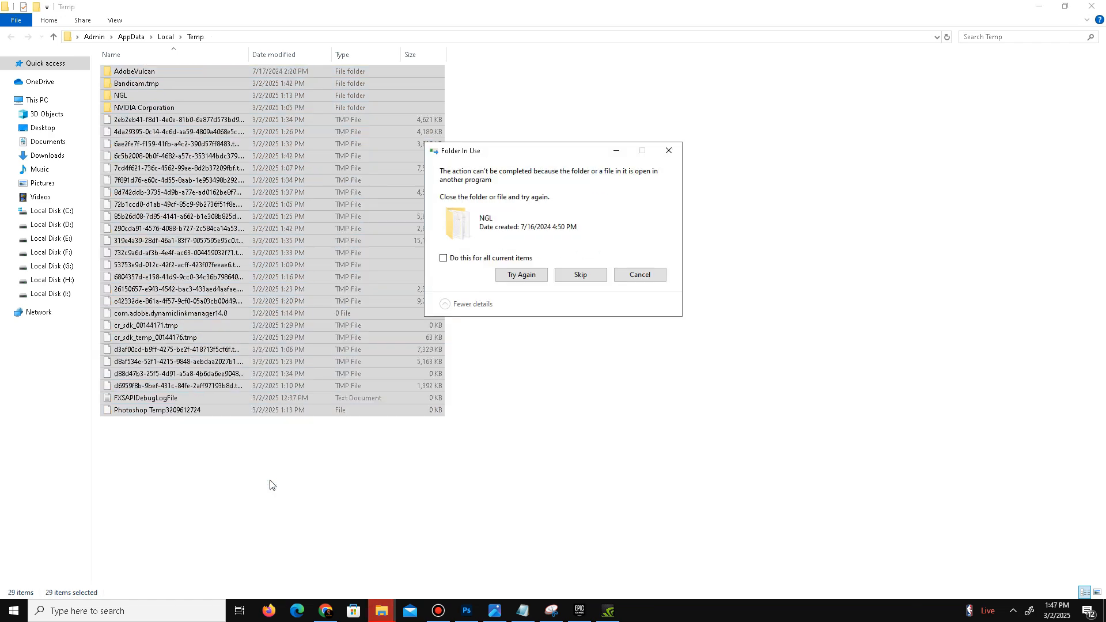
{"action": "left_click", "coordinate": [444, 258]}
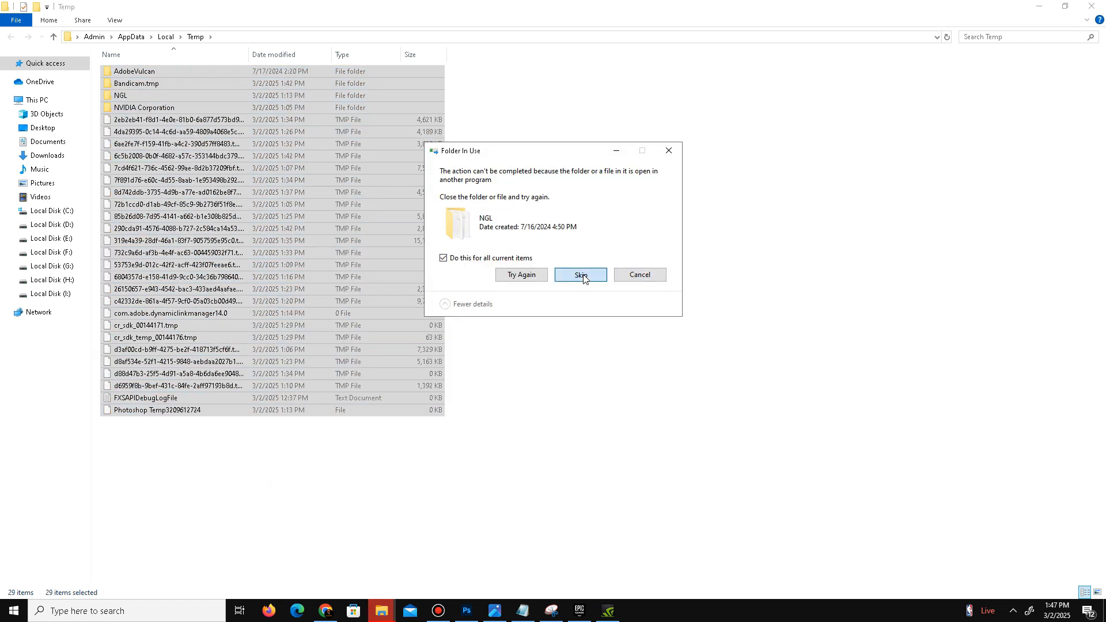
{"action": "left_click", "coordinate": [580, 274]}
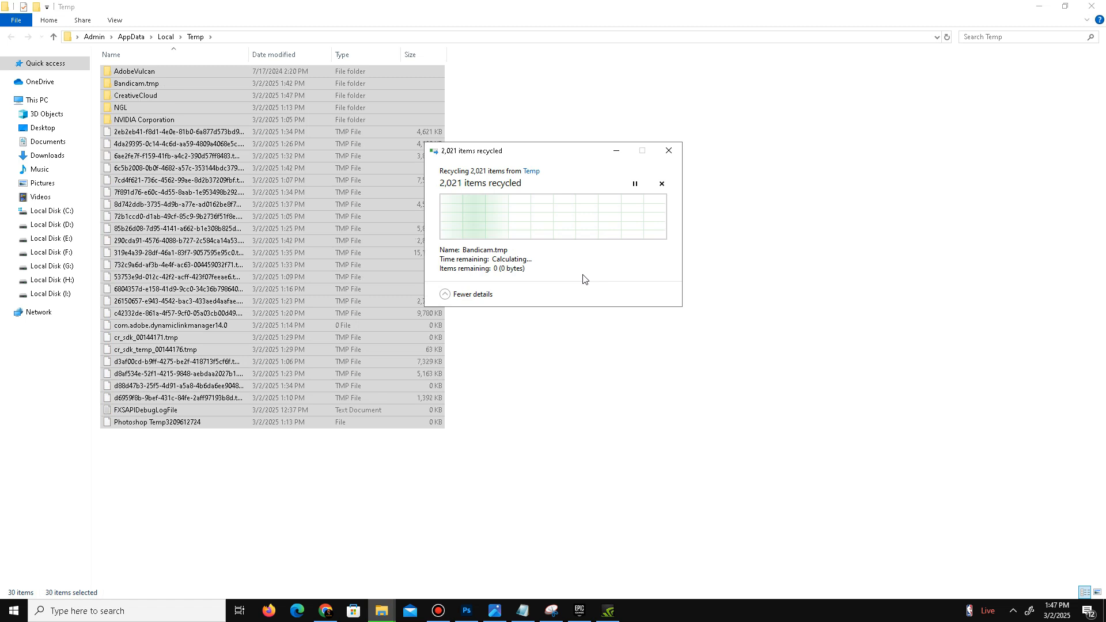
{"action": "mouse_move", "coordinate": [601, 282]}
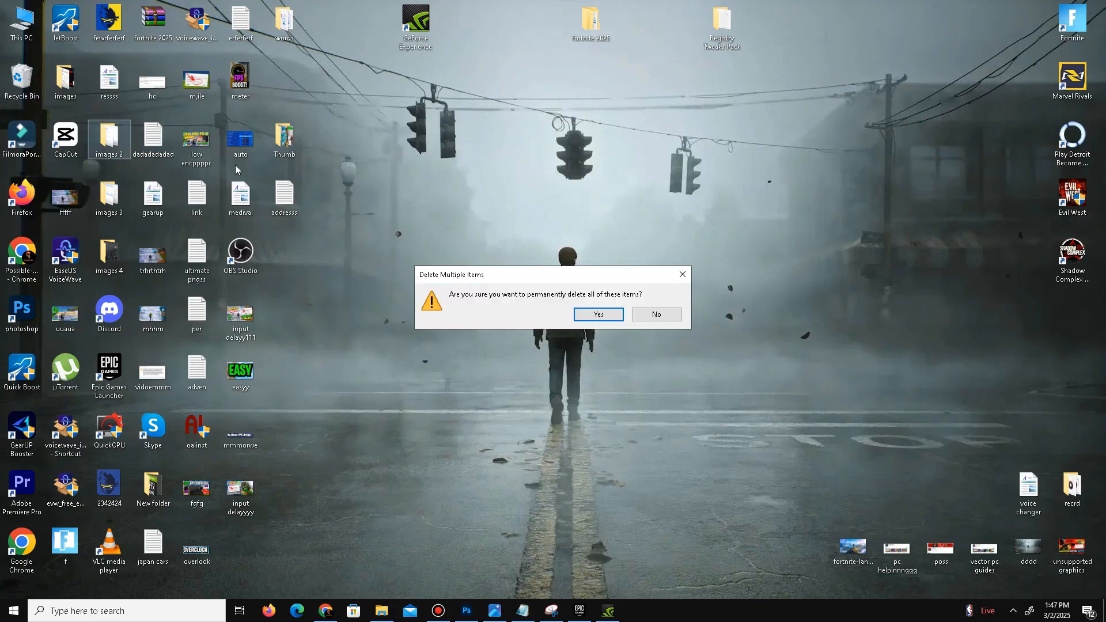
{"action": "left_click", "coordinate": [596, 314]}
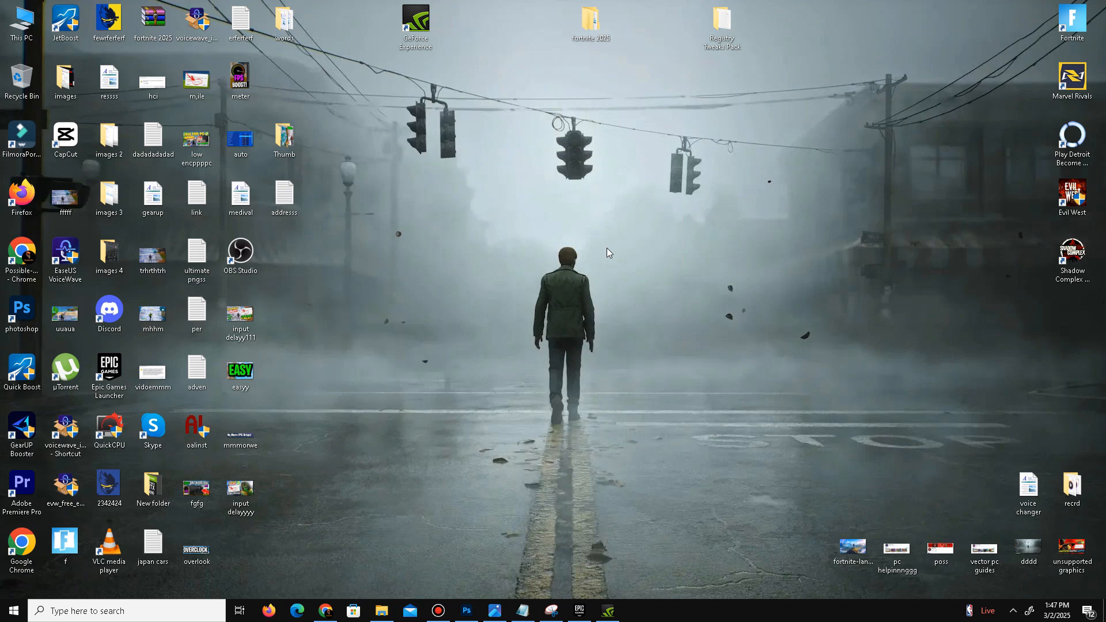
{"action": "mouse_move", "coordinate": [607, 69]}
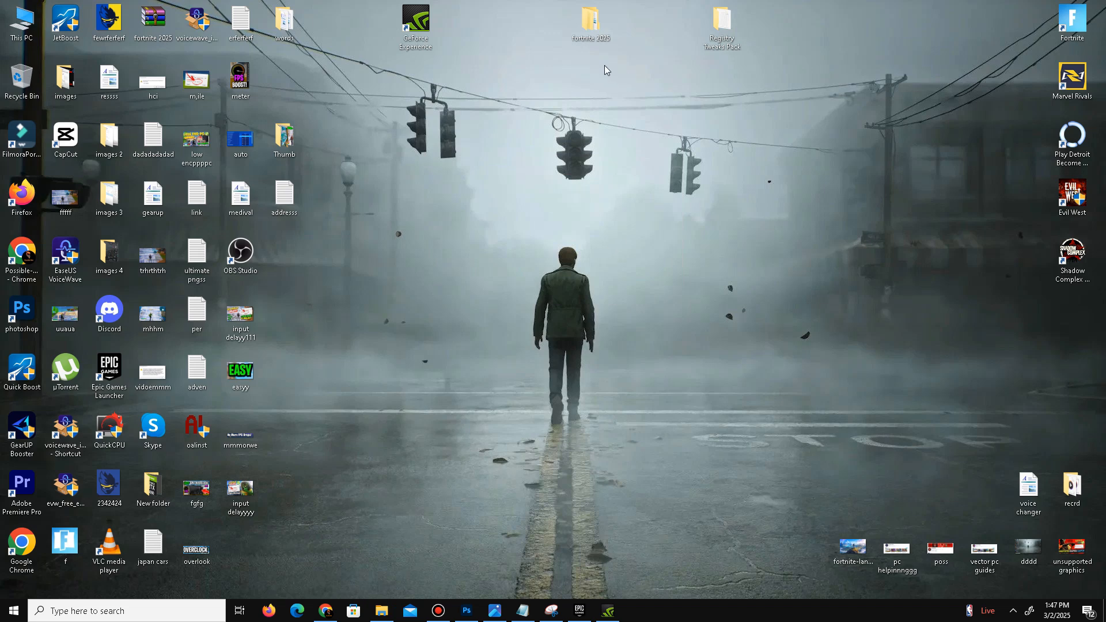
Install DirectX from fortnite 2025 > DX, accepting the license and declining the Bing Bar.
{"action": "double_click", "coordinate": [592, 21]}
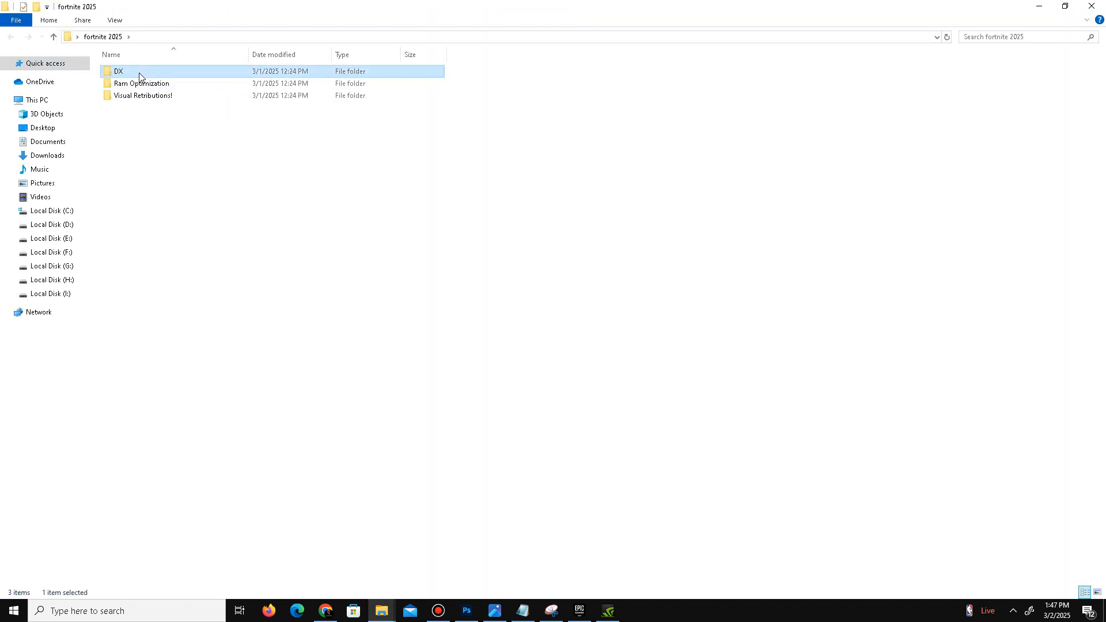
{"action": "double_click", "coordinate": [117, 71]}
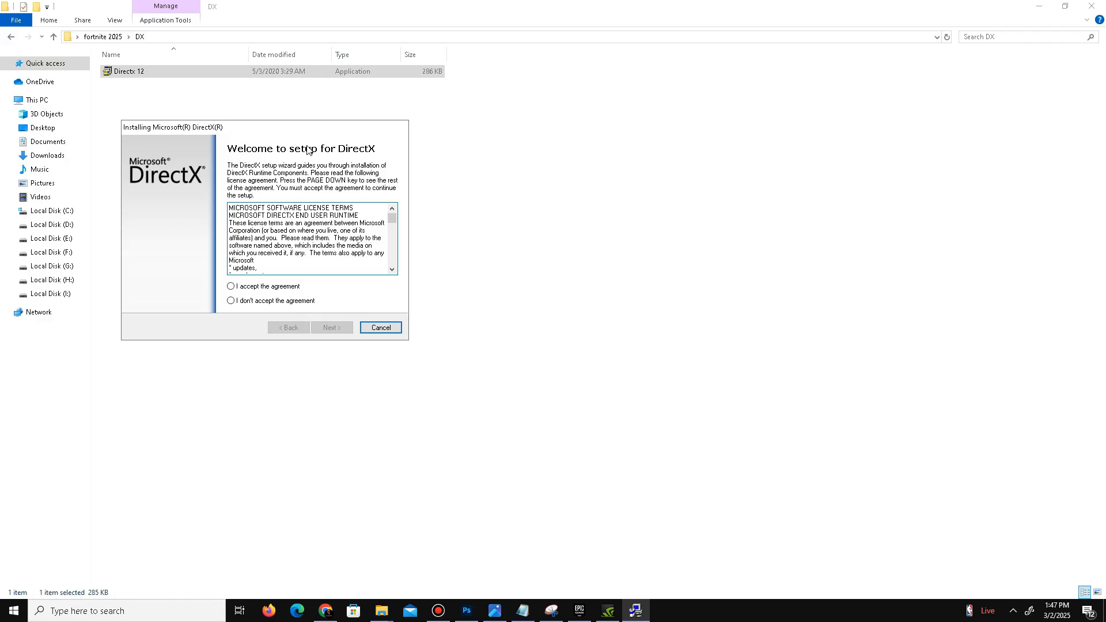
{"action": "left_click", "coordinate": [230, 286]}
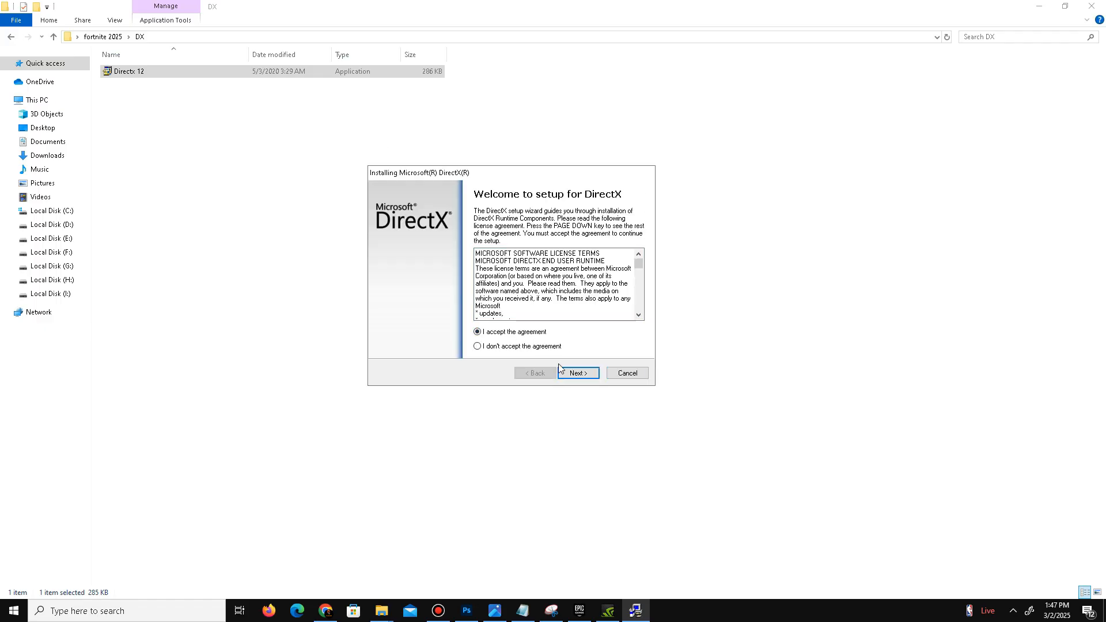
{"action": "left_click", "coordinate": [577, 373]}
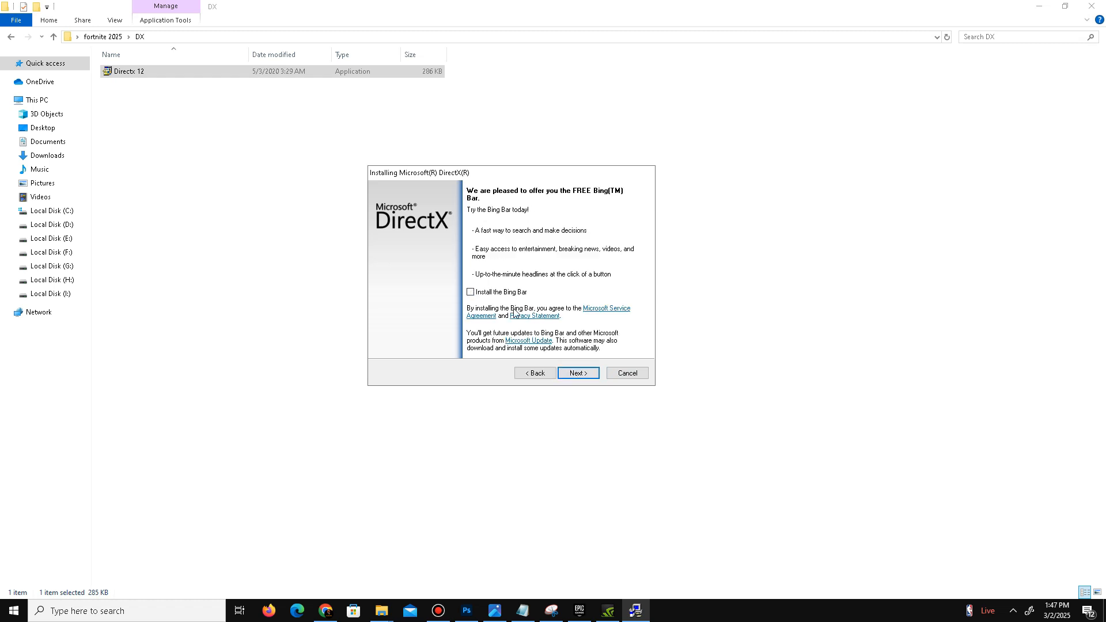
{"action": "left_click", "coordinate": [577, 372]}
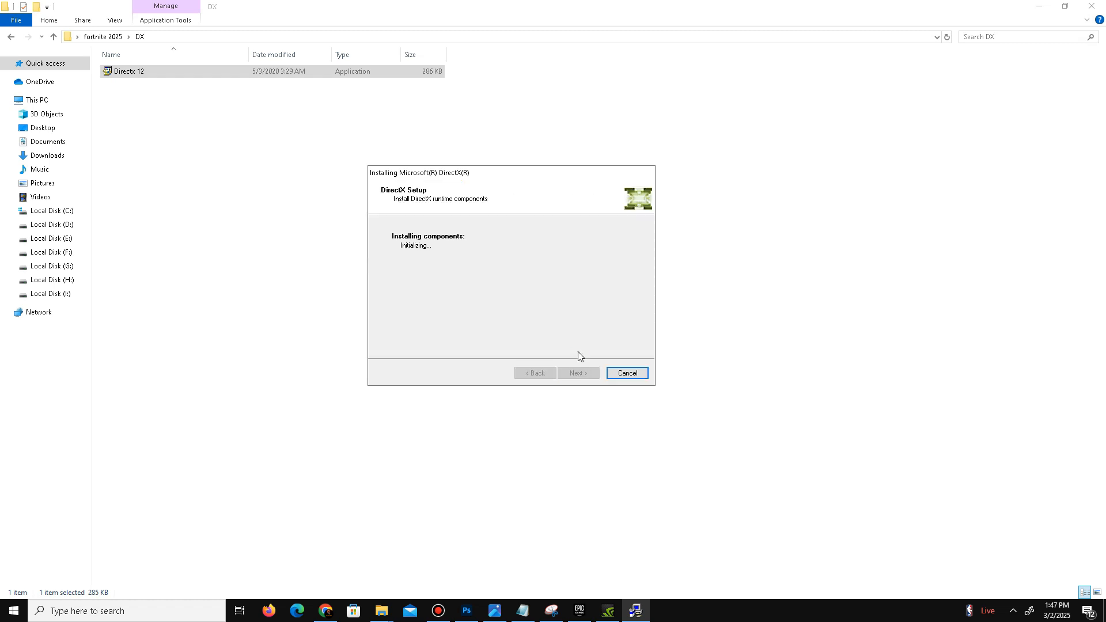
{"action": "left_click", "coordinate": [626, 373]}
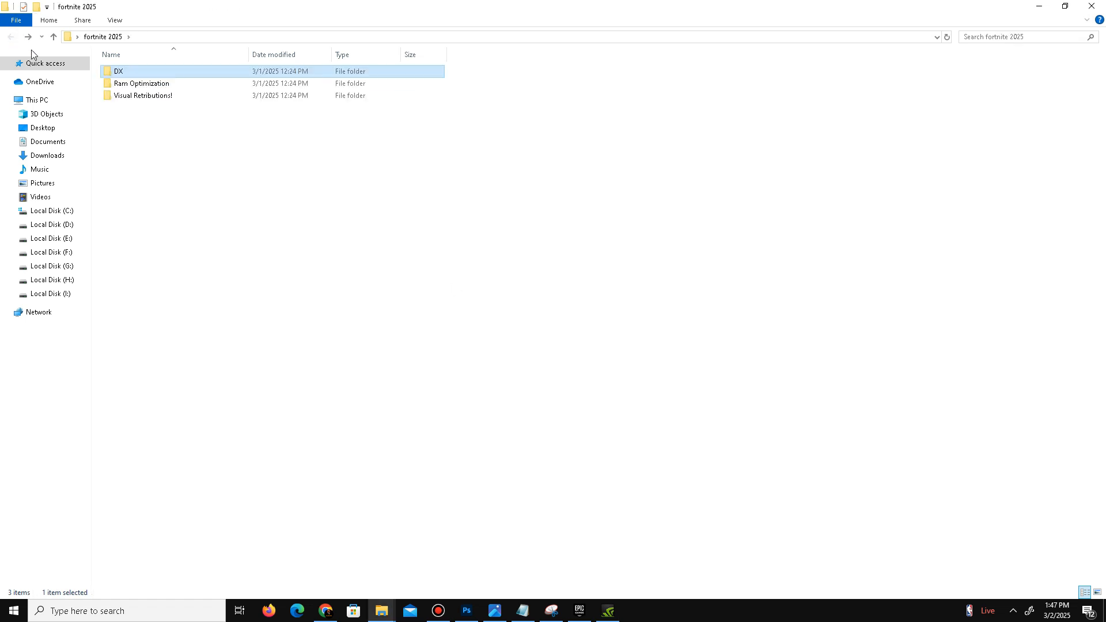
Run install_all in the Visual Retributions! folder to install every Visual C++ runtime.
{"action": "double_click", "coordinate": [143, 95]}
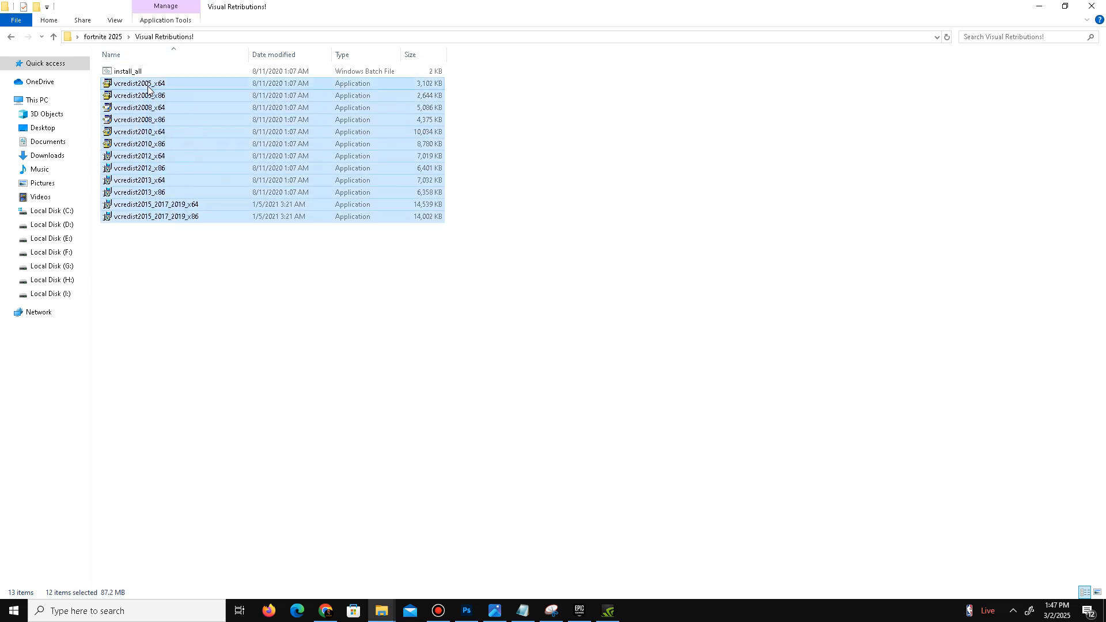
{"action": "mouse_move", "coordinate": [131, 71]}
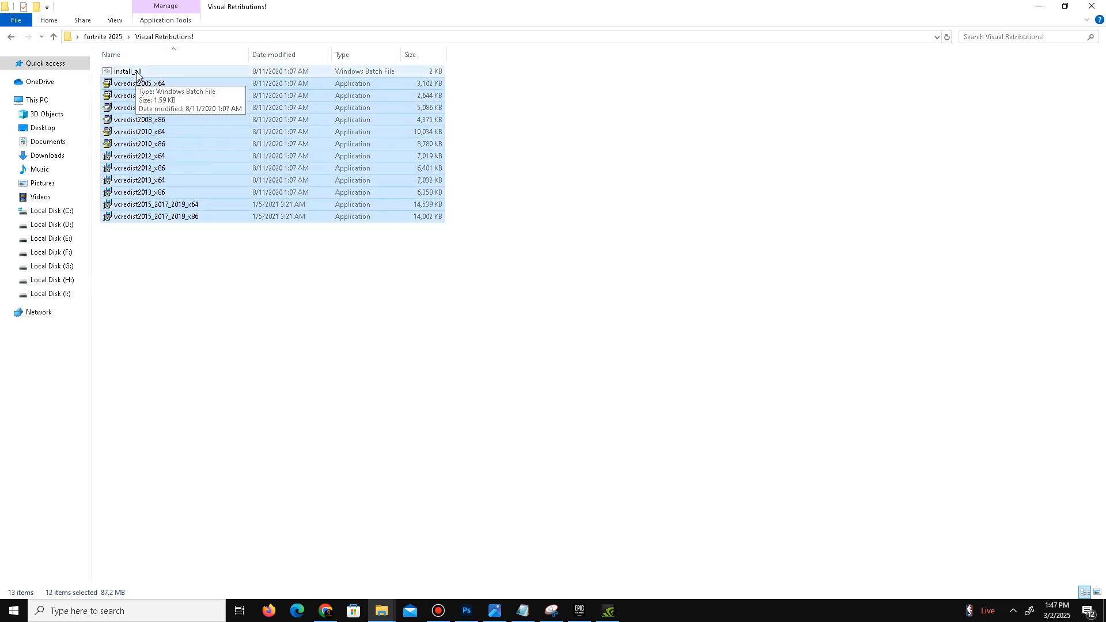
{"action": "double_click", "coordinate": [126, 70]}
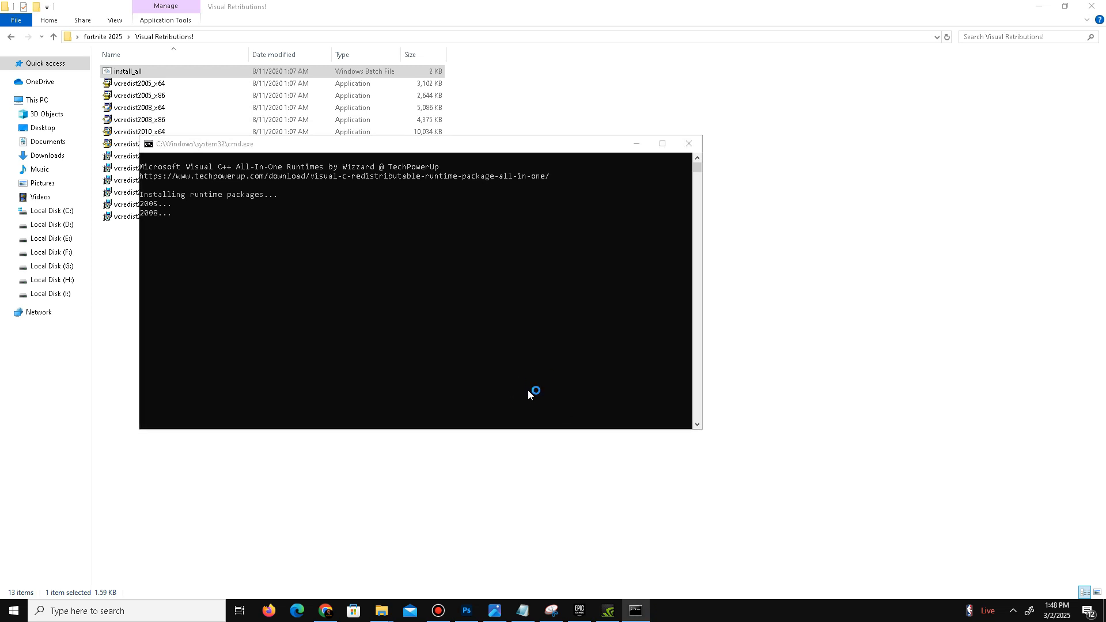
{"action": "mouse_move", "coordinate": [563, 386]}
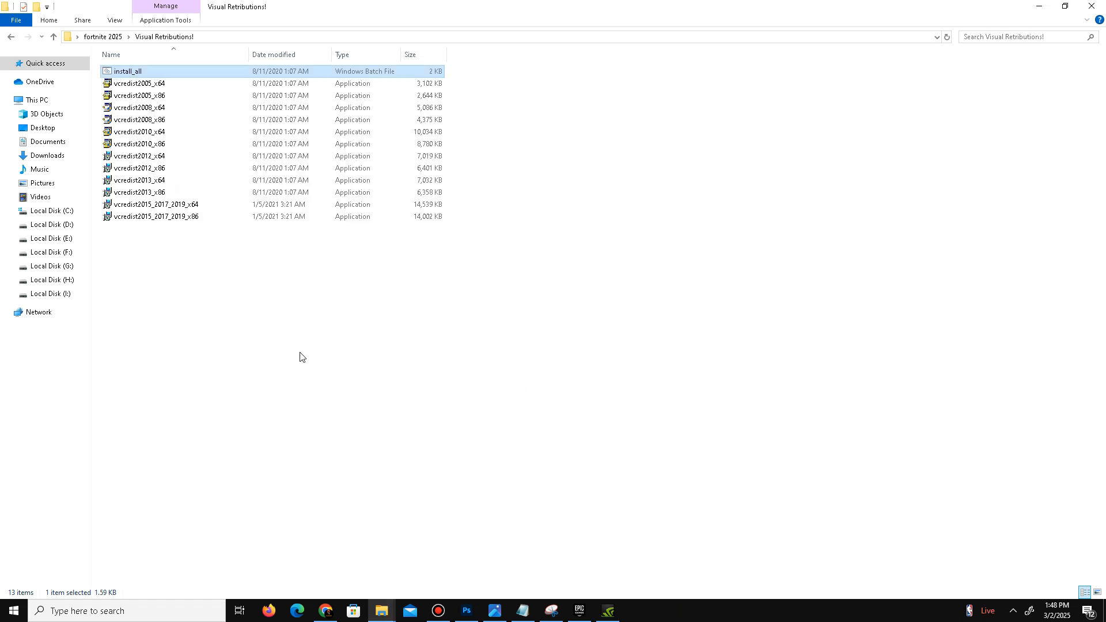
{"action": "key", "text": "ctrl+a"}
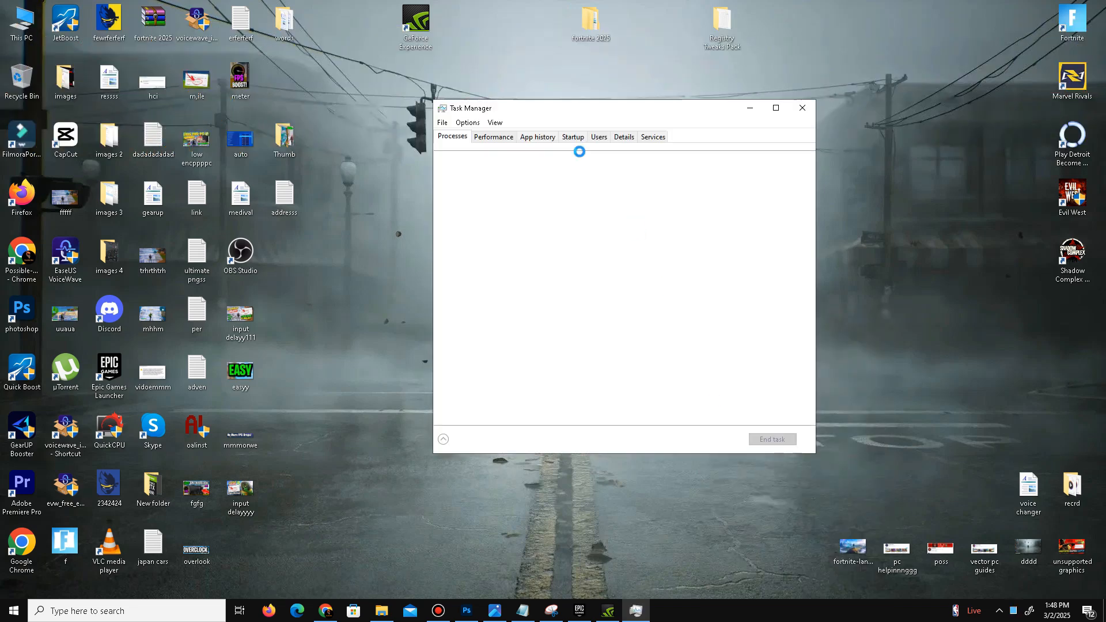
Review the CPU and memory graphs, bring up Bandicam's process actions, then close Task Manager.
{"action": "left_click", "coordinate": [493, 136]}
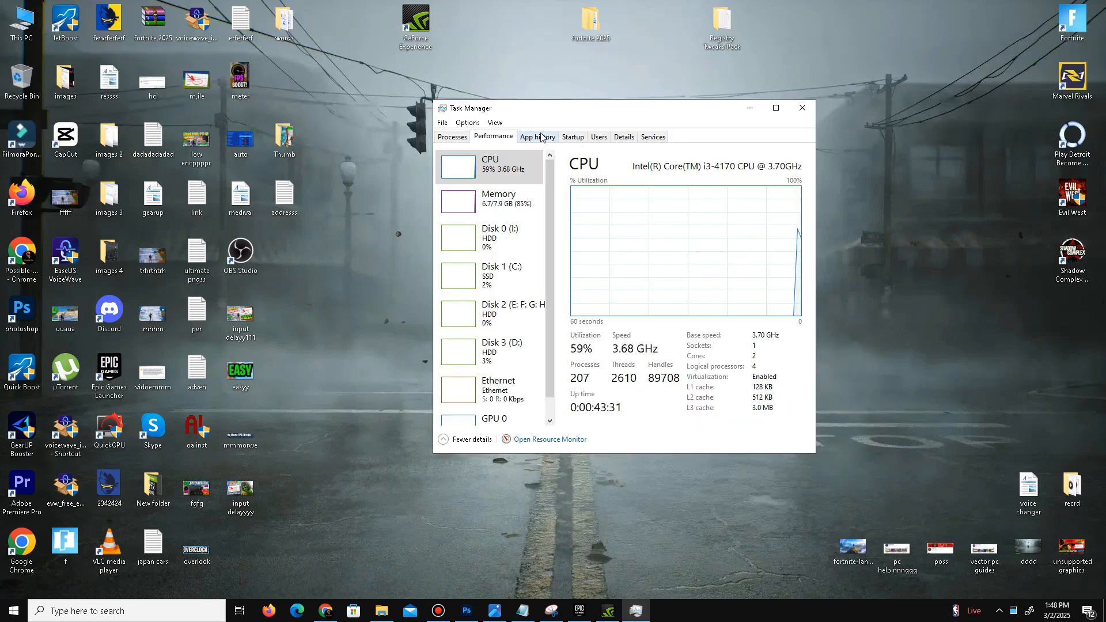
{"action": "left_click", "coordinate": [453, 136]}
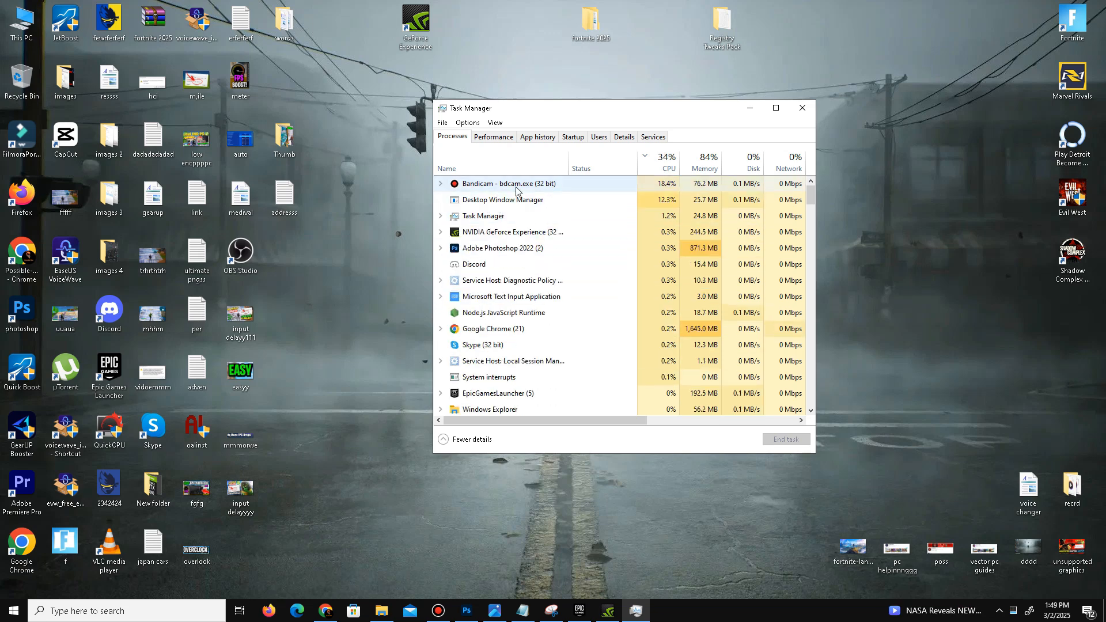
{"action": "right_click", "coordinate": [509, 183]}
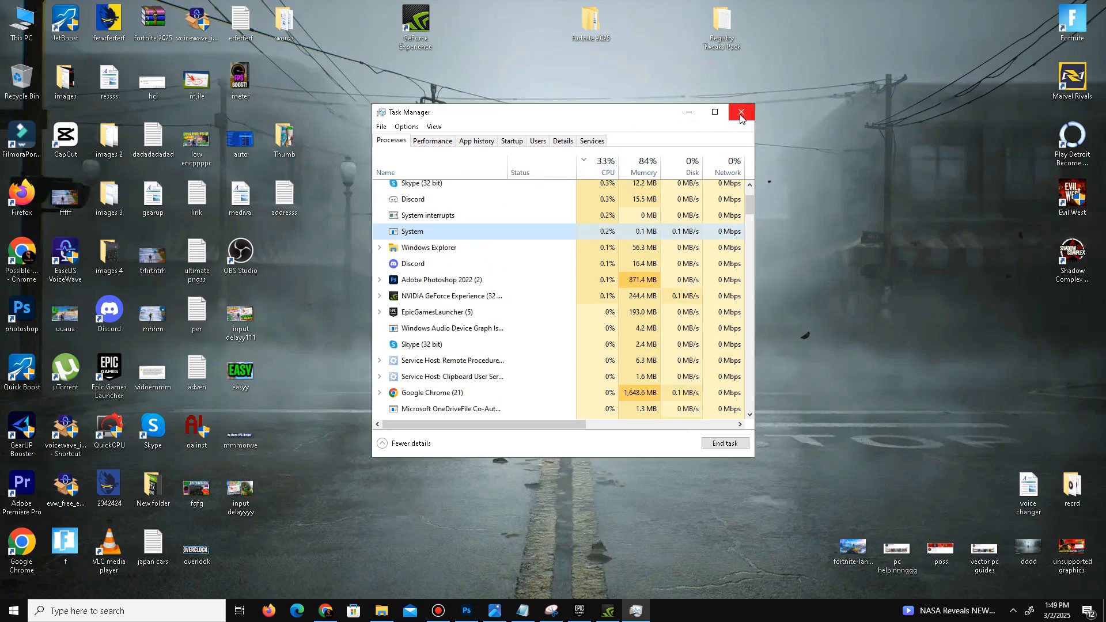
{"action": "left_click", "coordinate": [741, 113]}
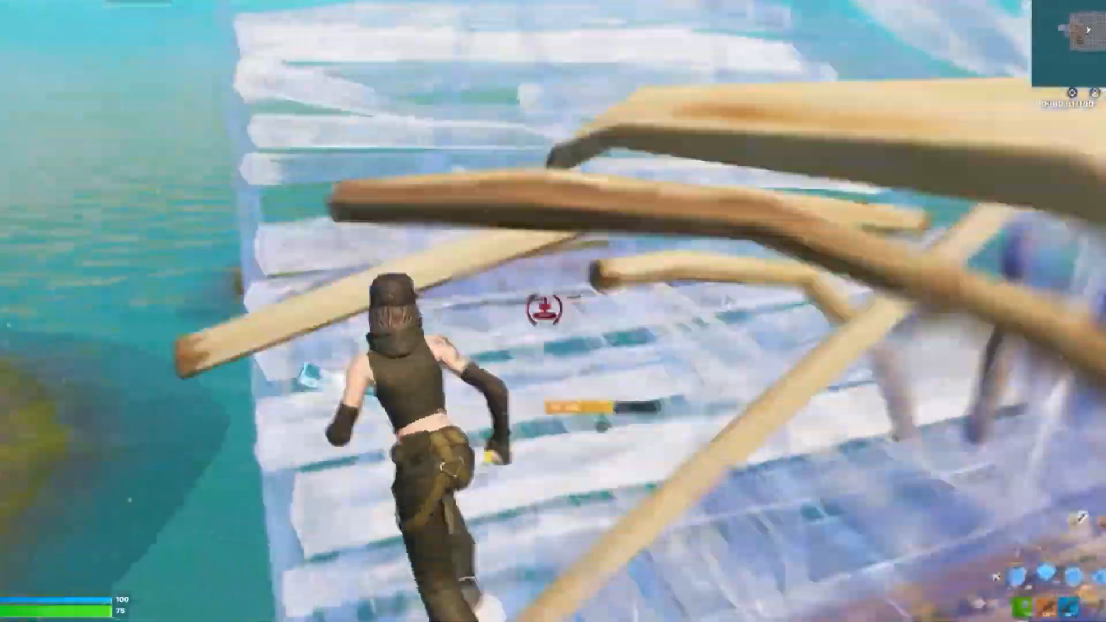